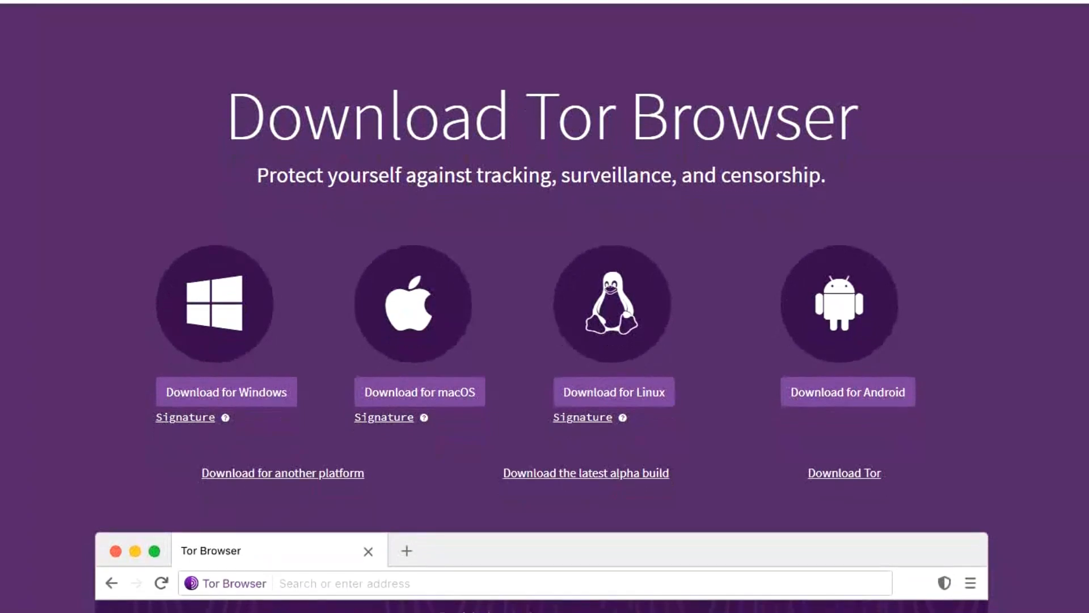
pyautogui.scroll(-3)
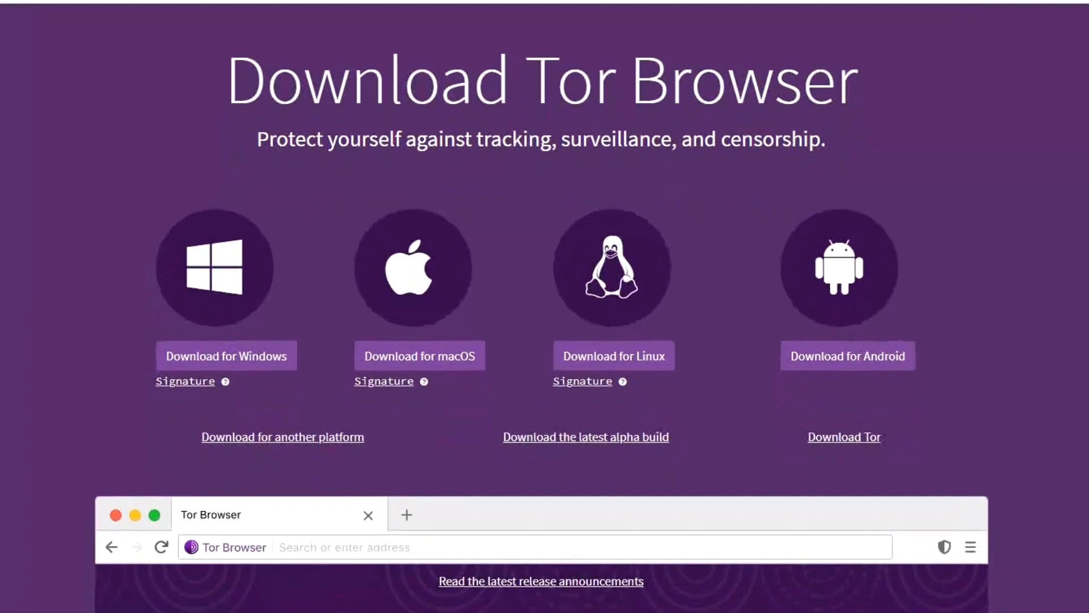
pyautogui.scroll(-3)
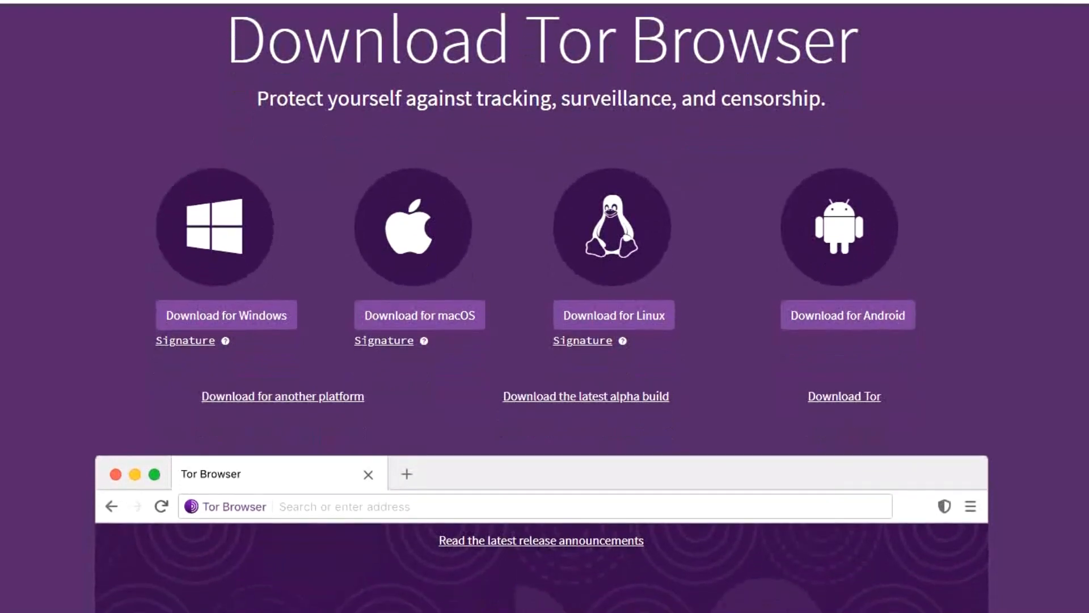
pyautogui.scroll(-3)
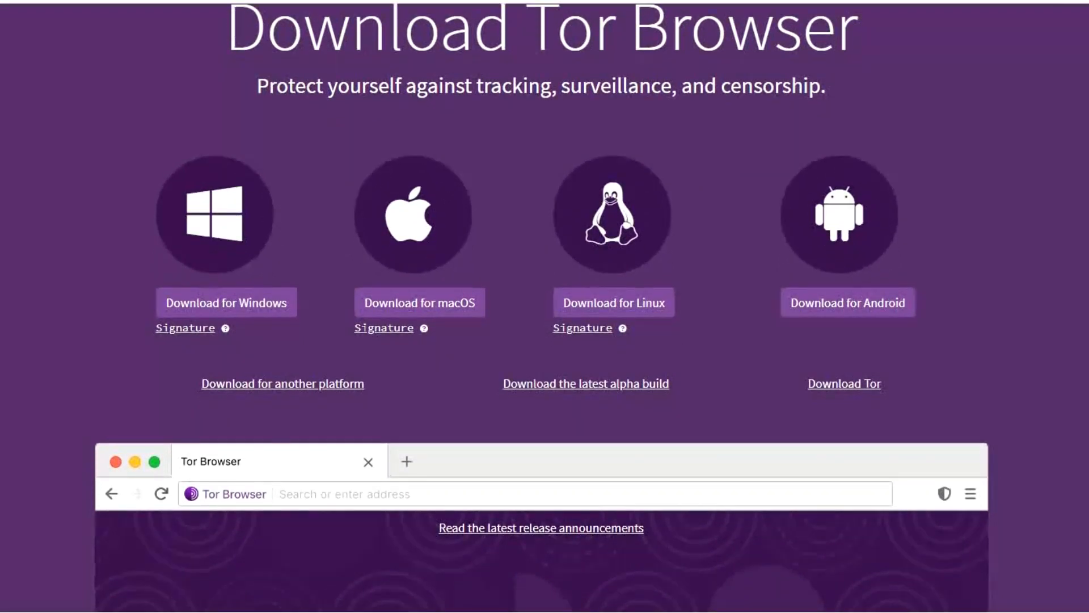
pyautogui.scroll(-3)
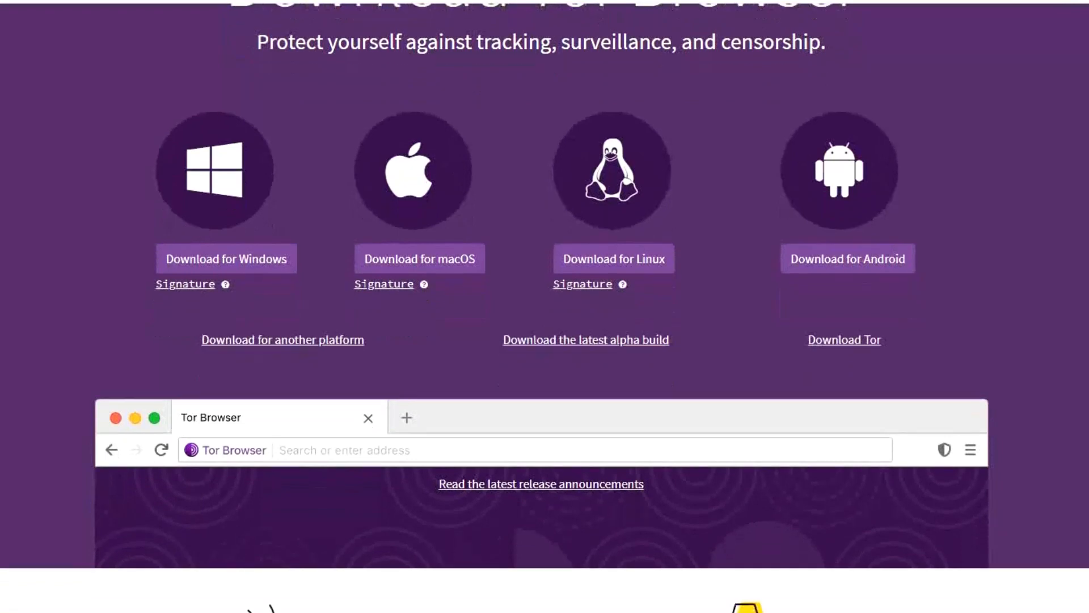
pyautogui.scroll(-3)
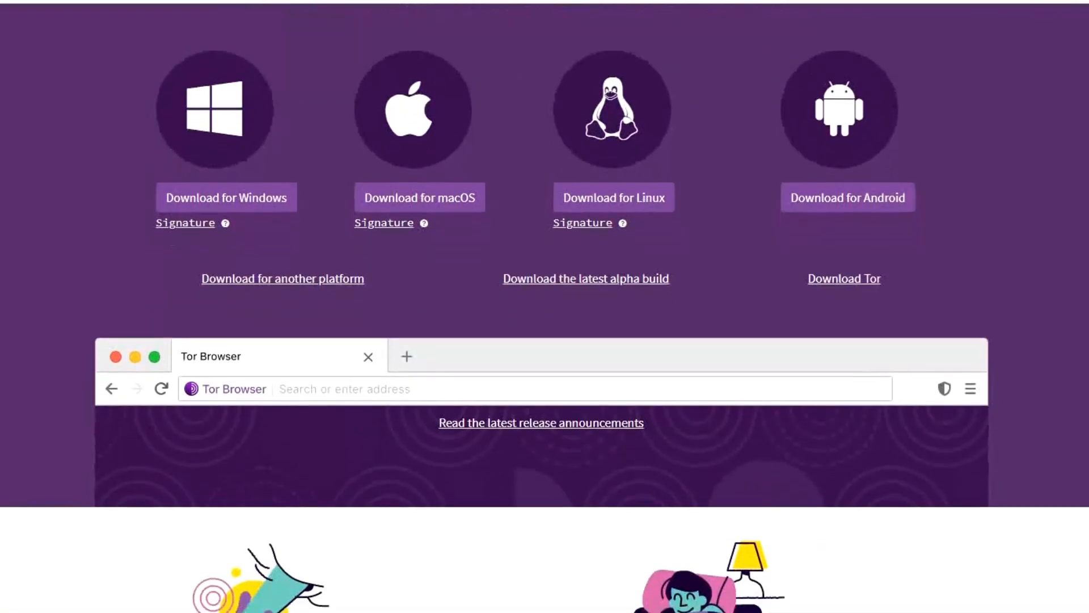
pyautogui.scroll(-3)
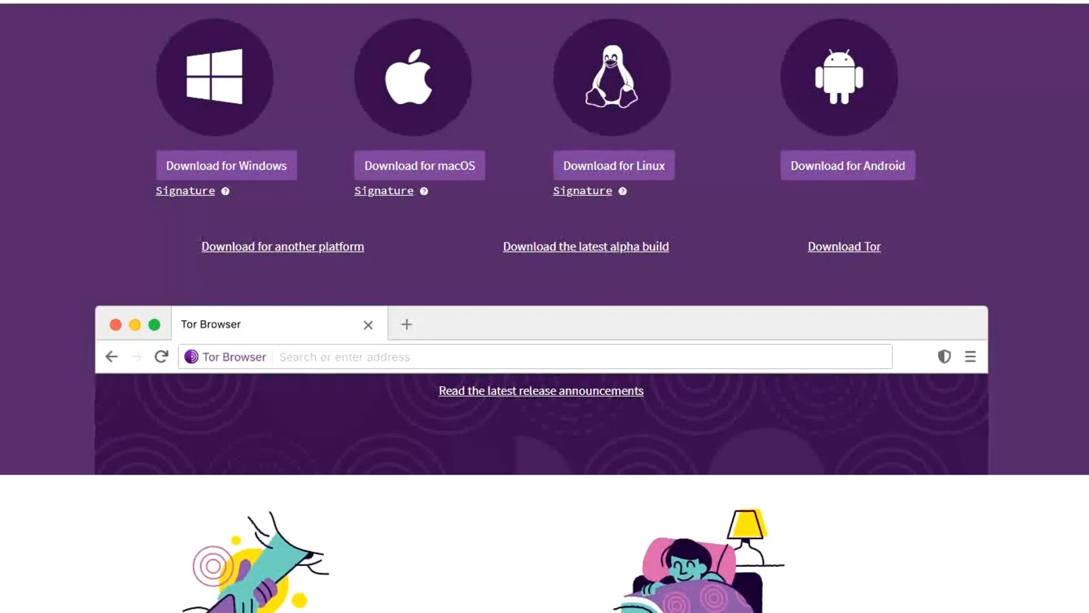
pyautogui.scroll(-3)
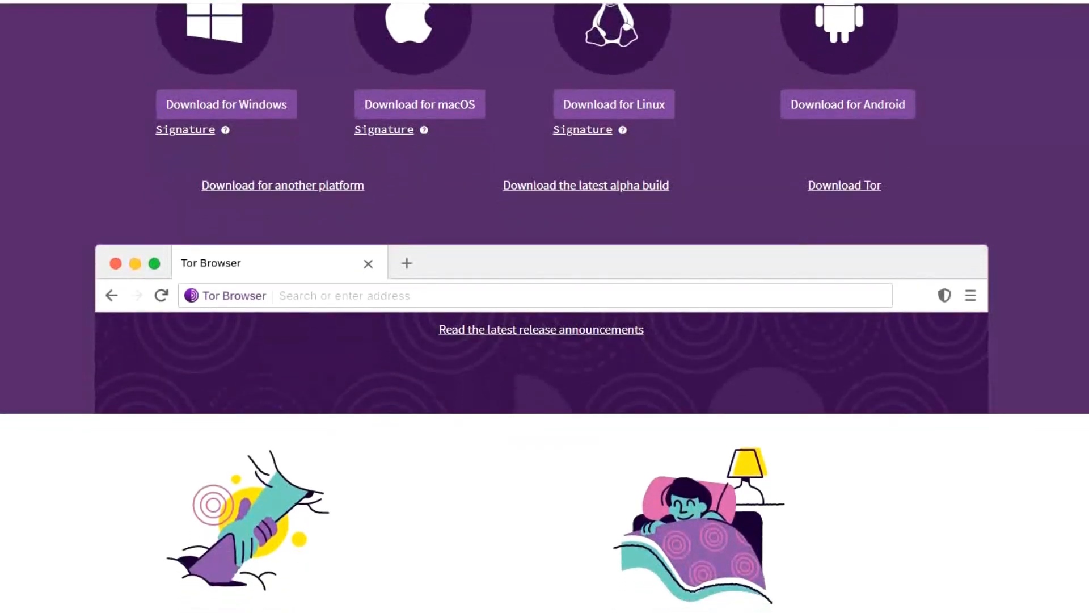
pyautogui.scroll(-3)
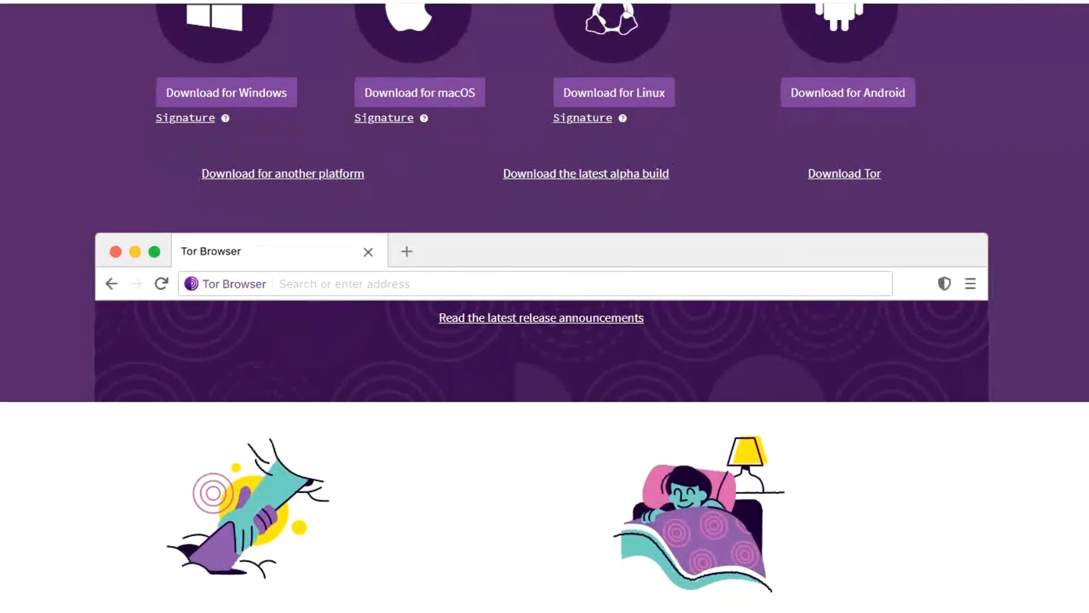
pyautogui.scroll(-3)
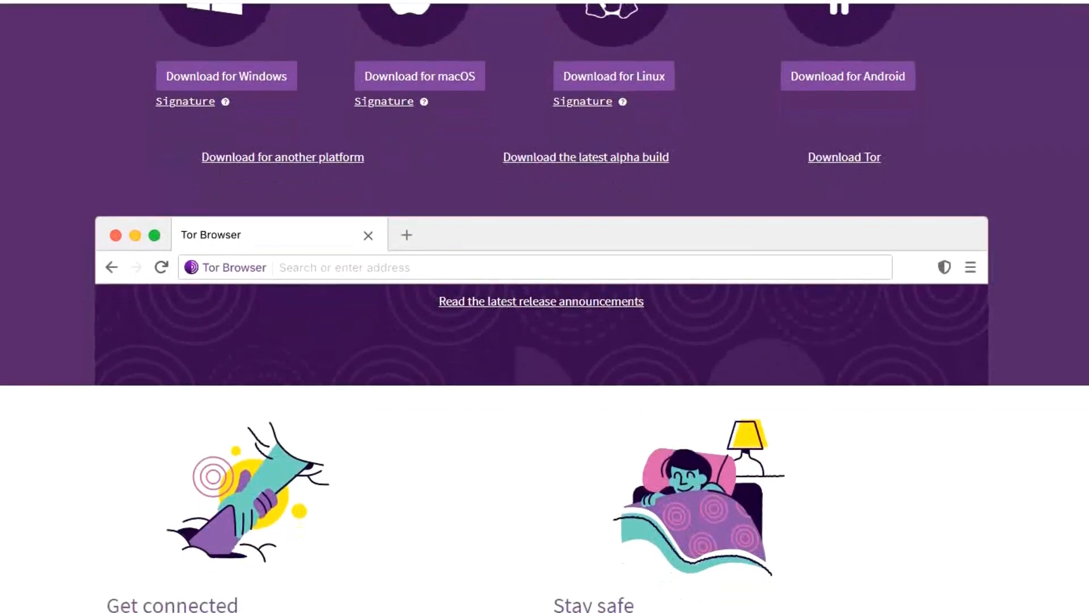
pyautogui.scroll(-3)
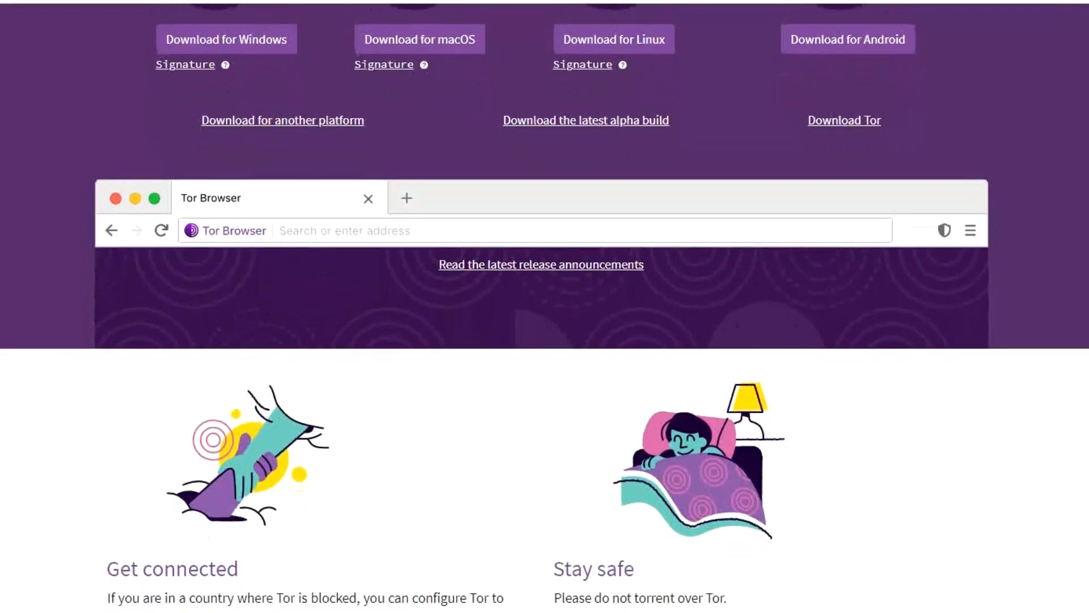
pyautogui.scroll(-3)
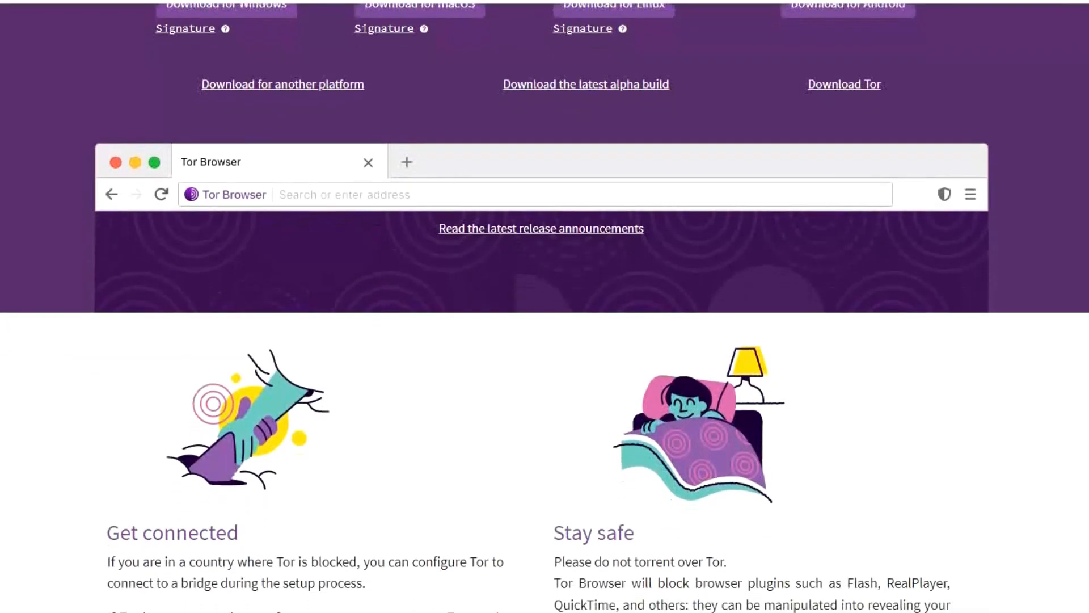
pyautogui.scroll(-3)
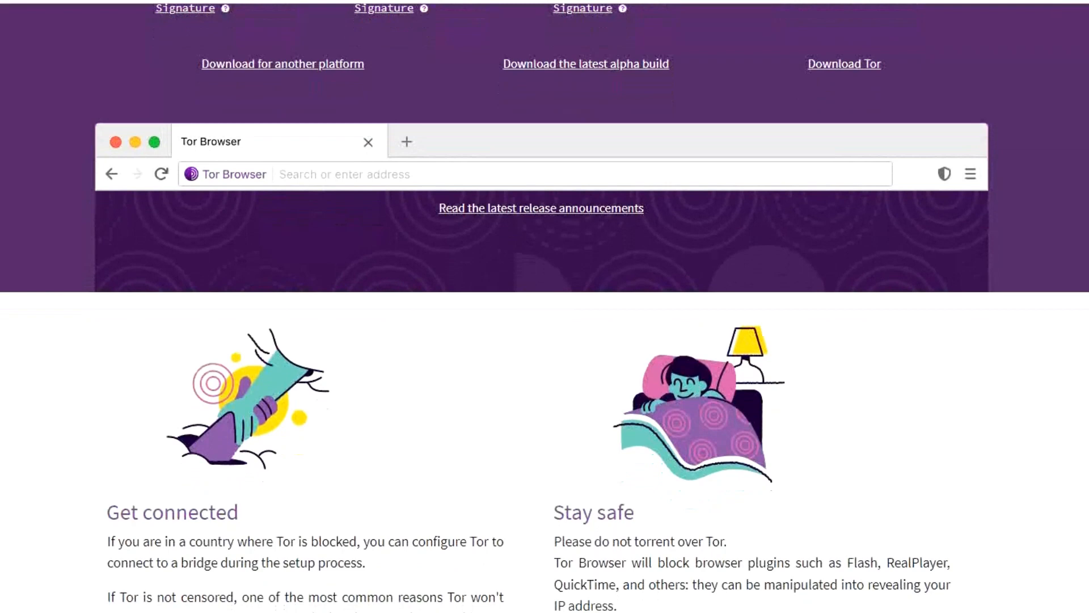
pyautogui.scroll(-3)
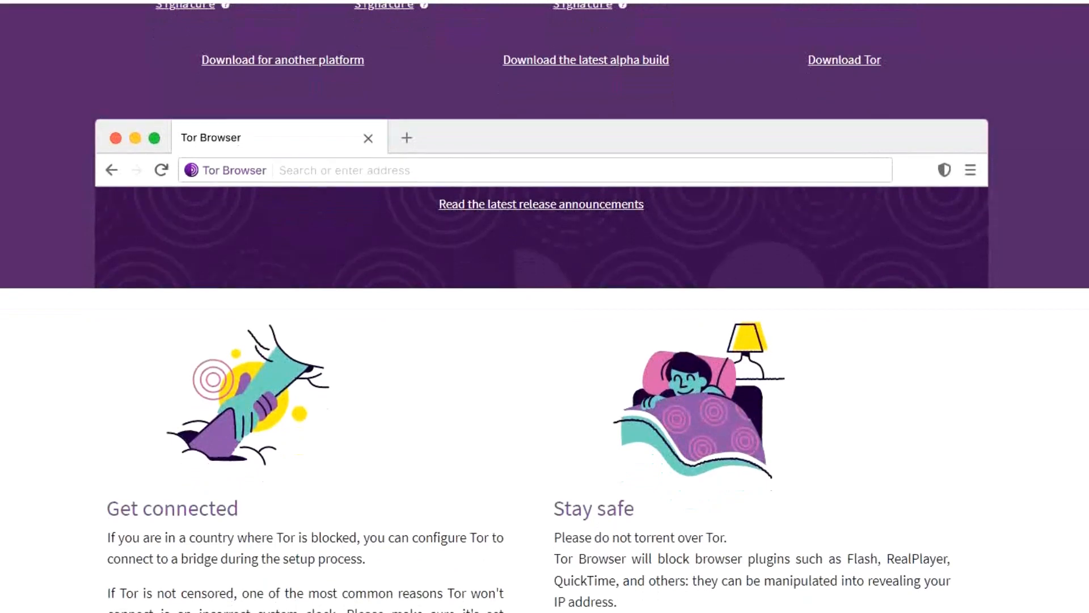
pyautogui.scroll(-3)
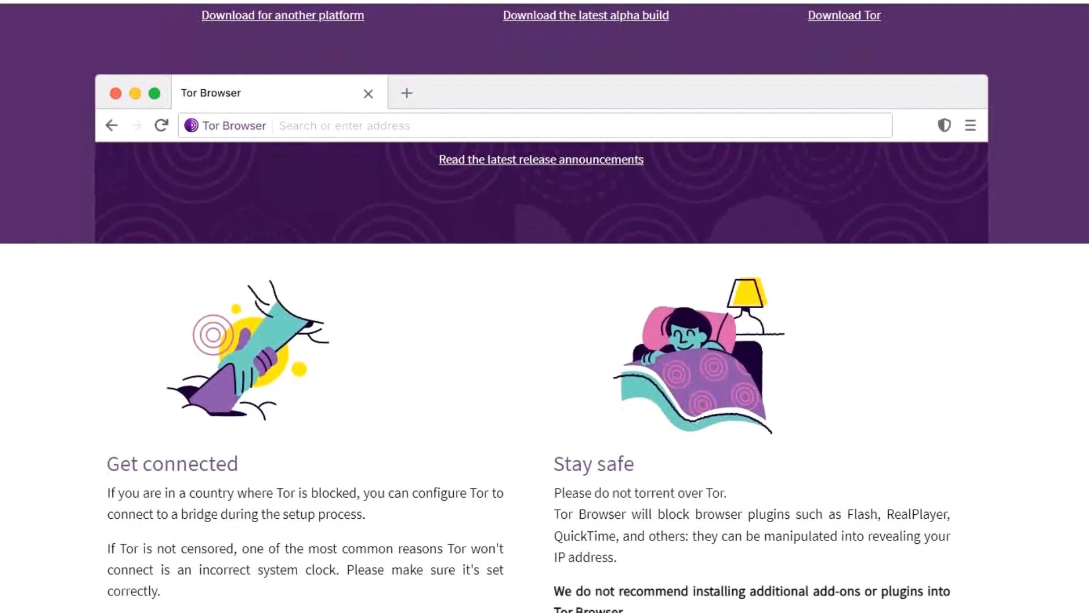
pyautogui.scroll(-3)
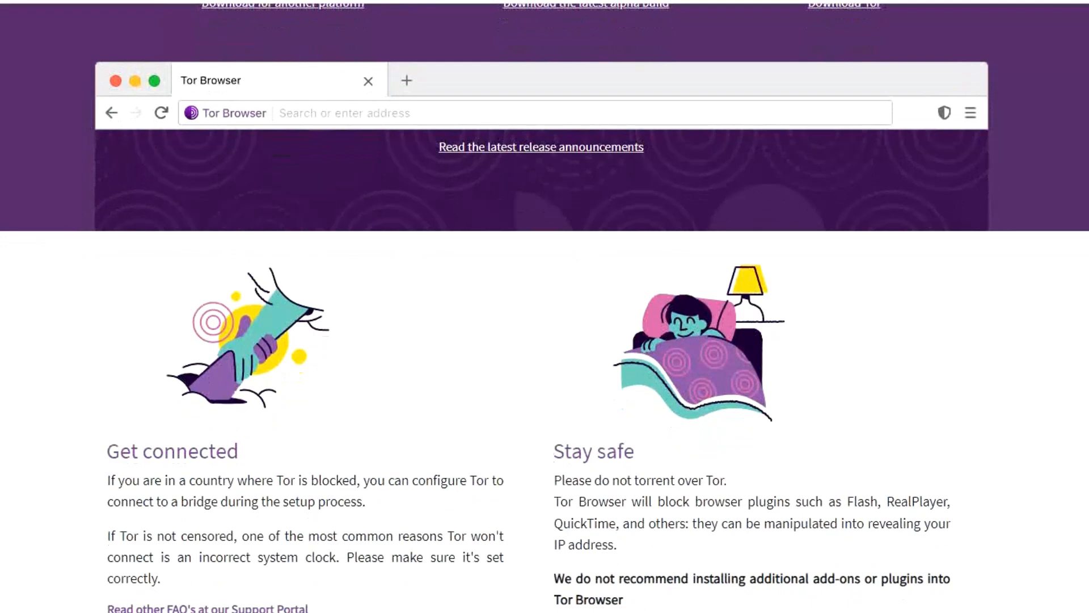
pyautogui.scroll(-3)
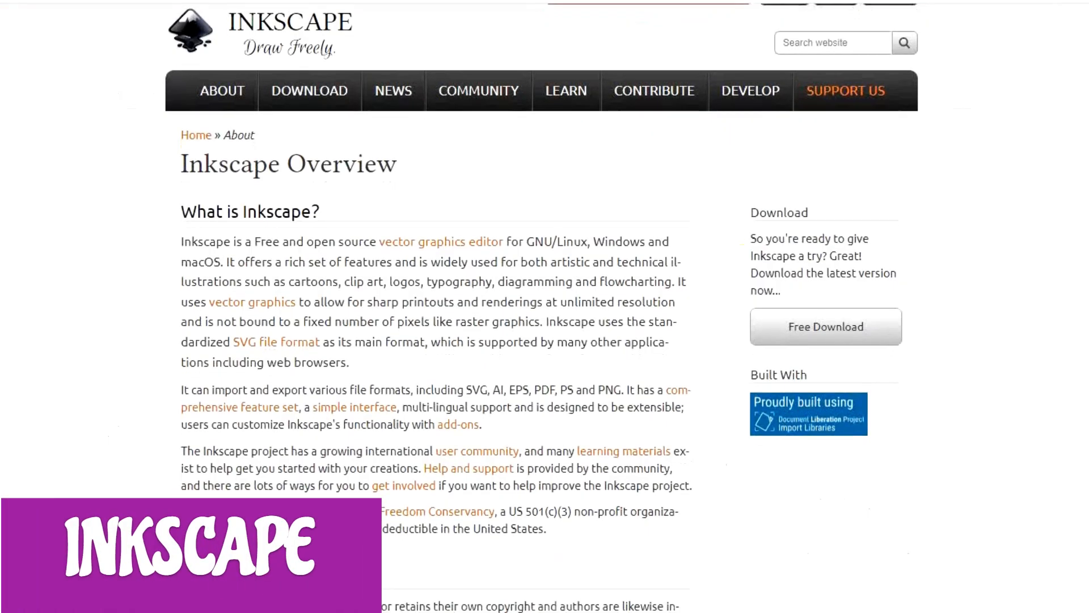
pyautogui.scroll(-3)
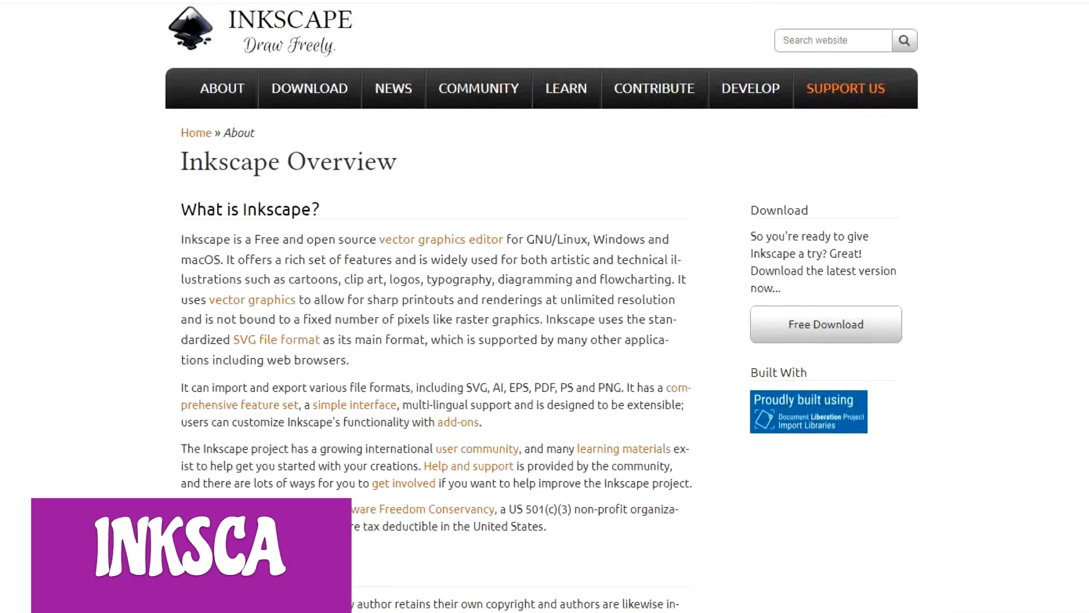
pyautogui.scroll(-3)
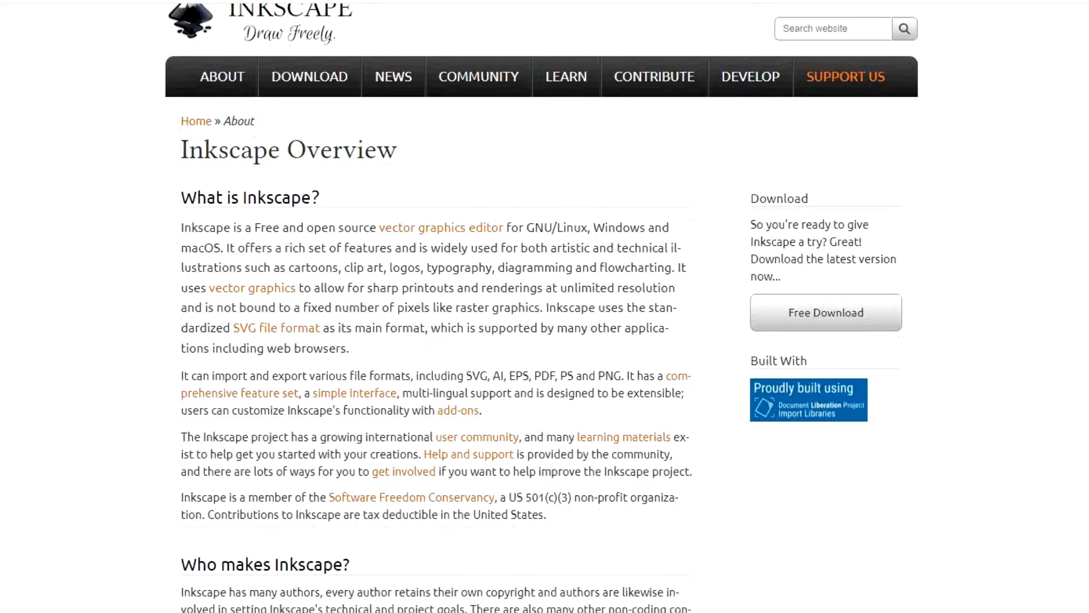
pyautogui.scroll(-3)
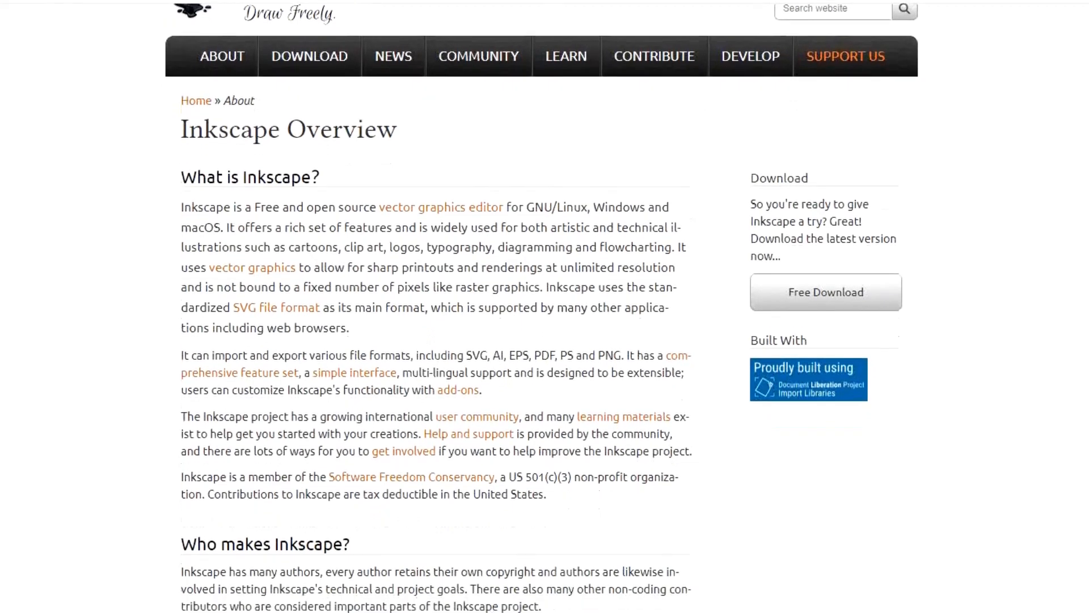
pyautogui.scroll(-3)
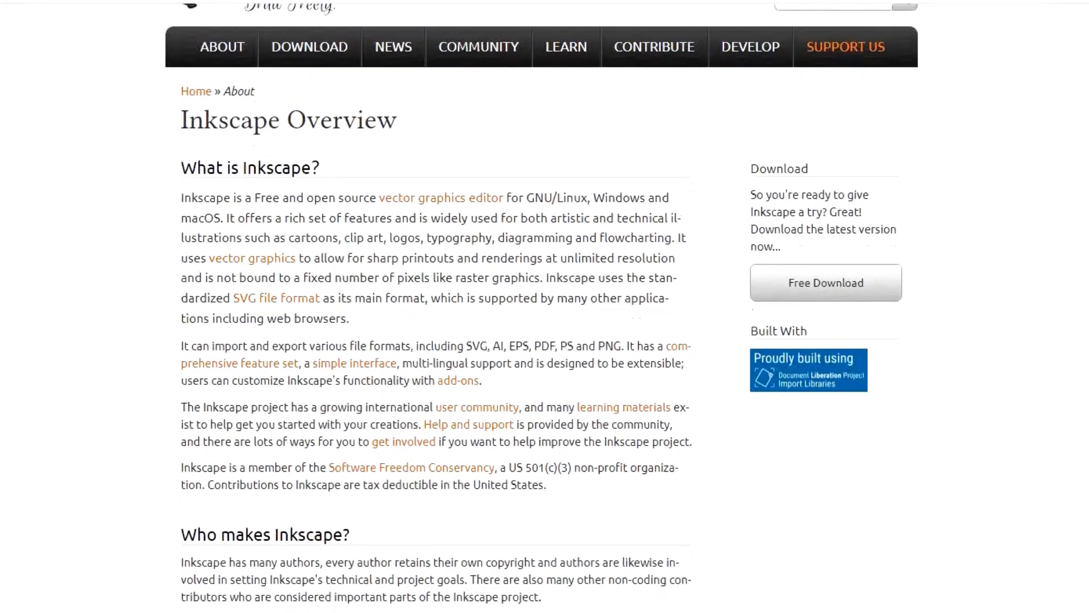
pyautogui.scroll(-3)
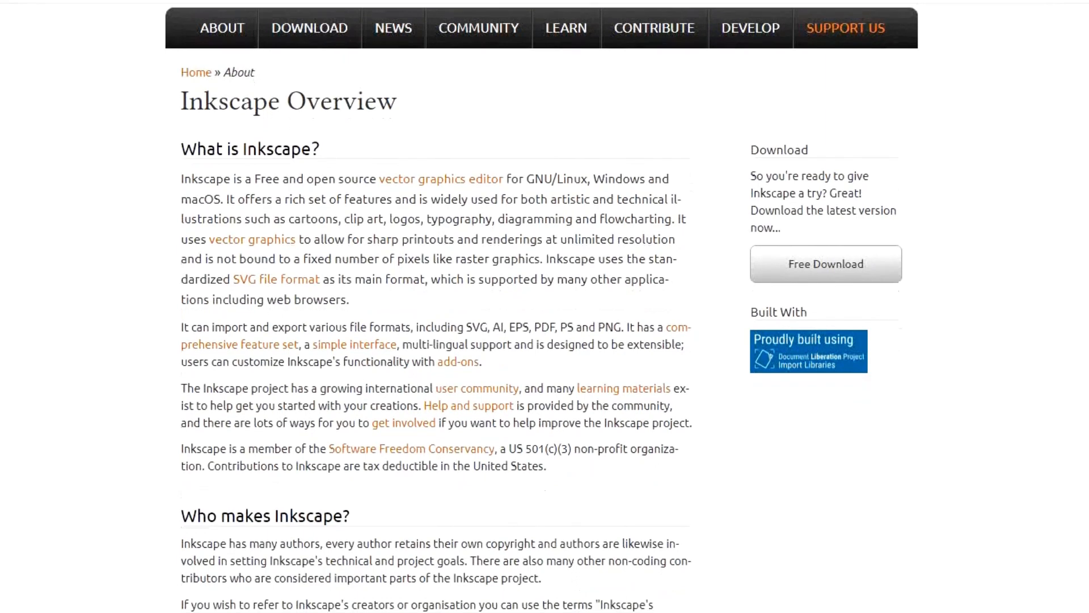
pyautogui.scroll(-3)
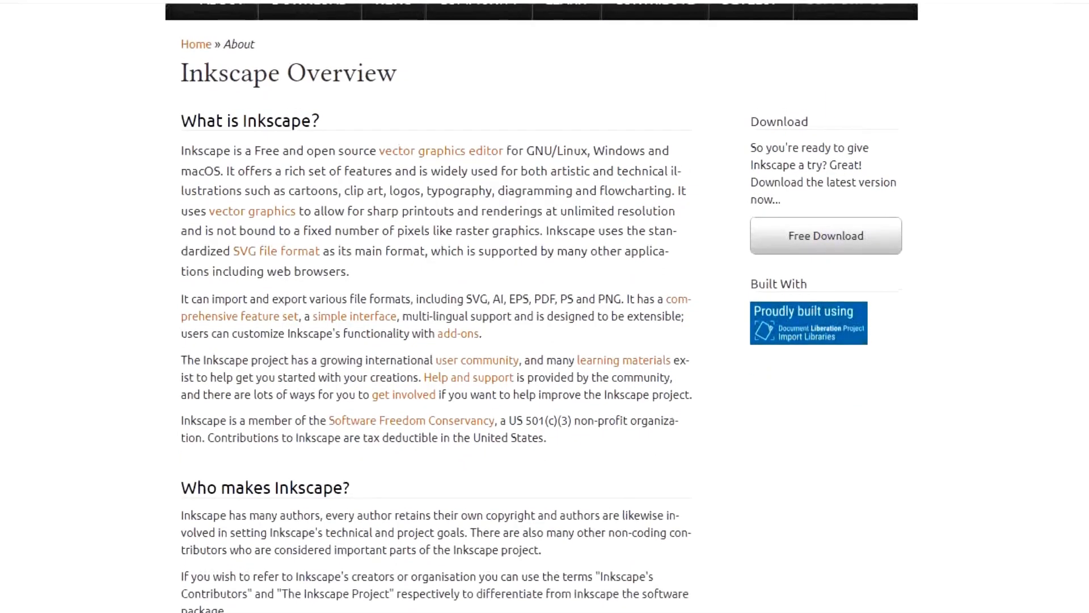
pyautogui.scroll(-3)
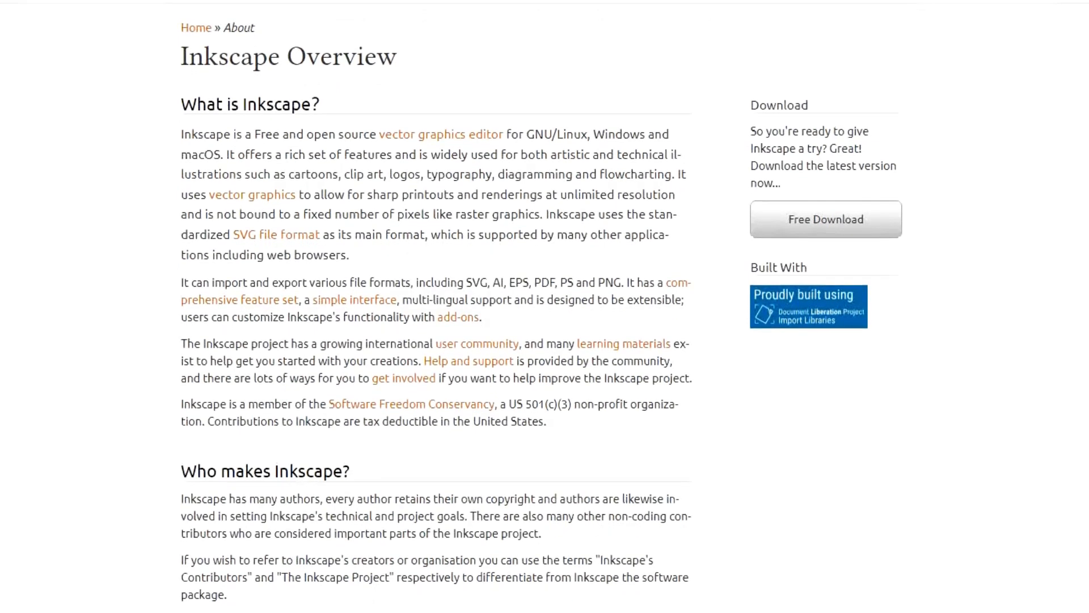
pyautogui.scroll(-3)
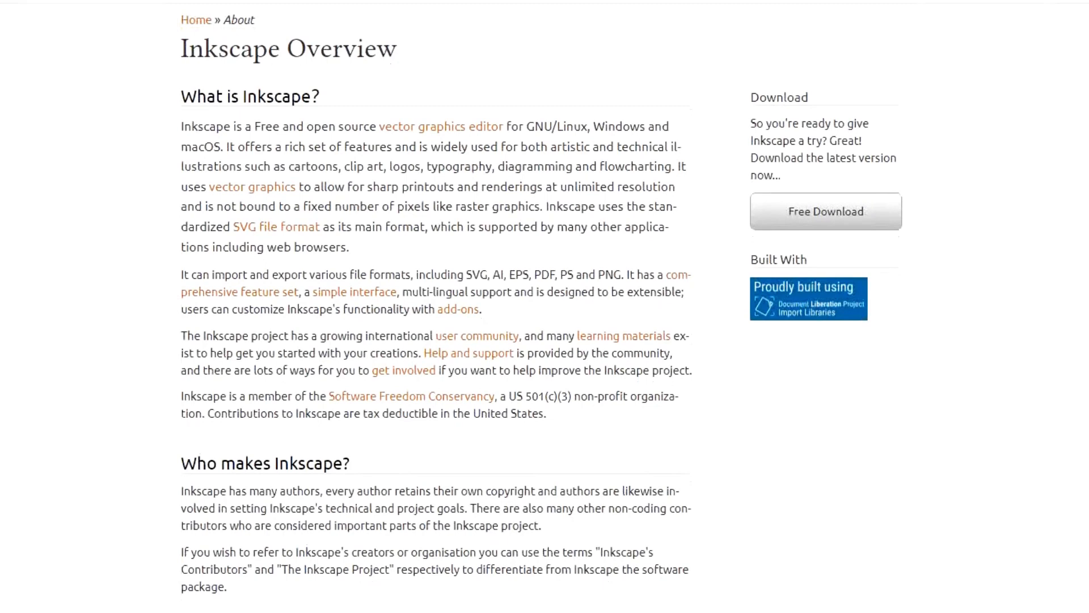
pyautogui.scroll(-3)
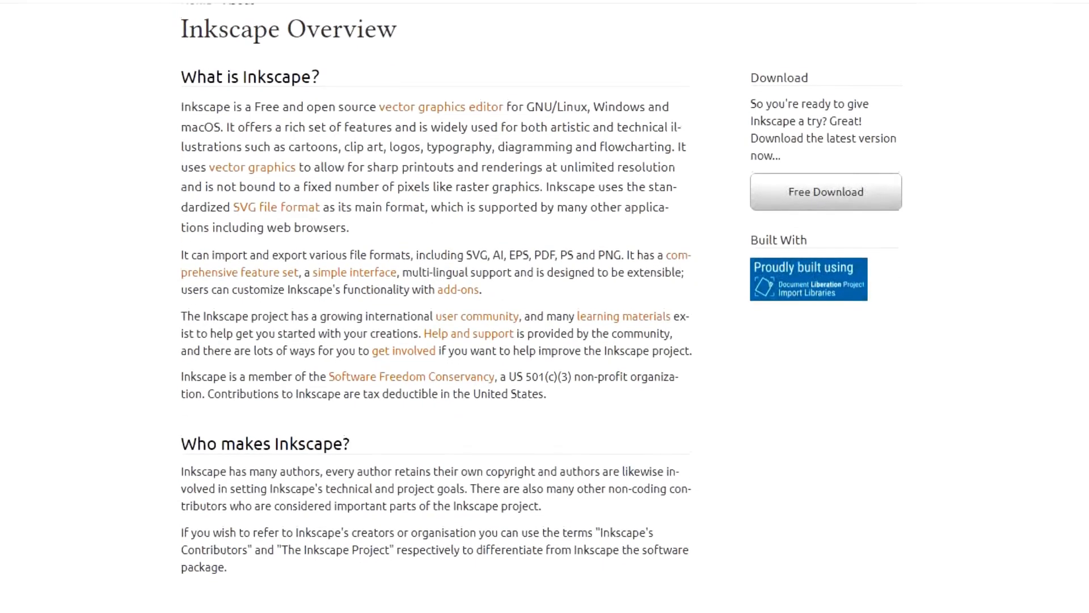
pyautogui.scroll(-3)
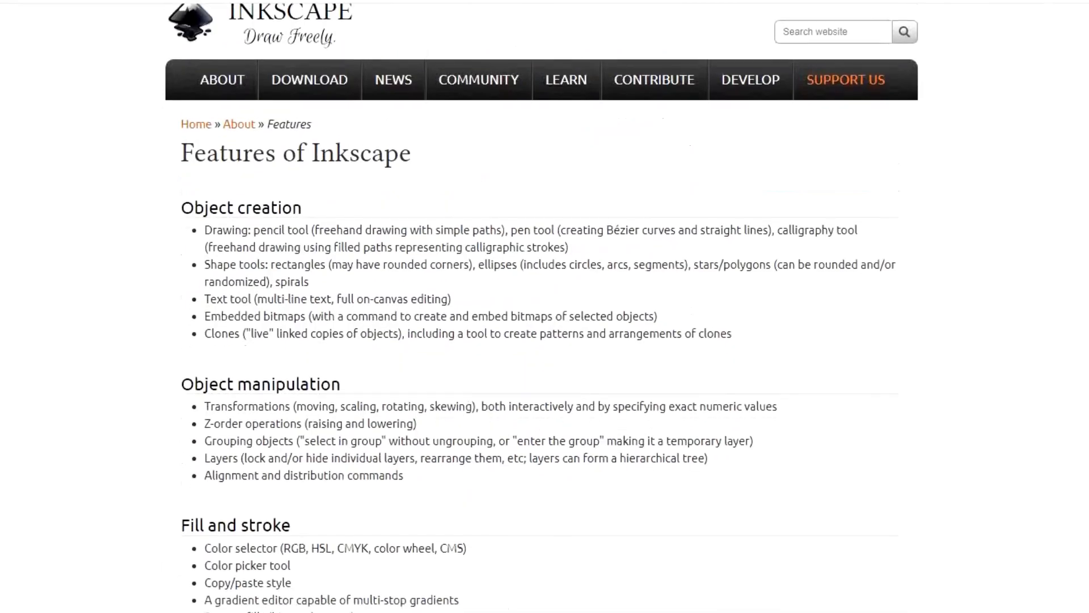
pyautogui.scroll(-3)
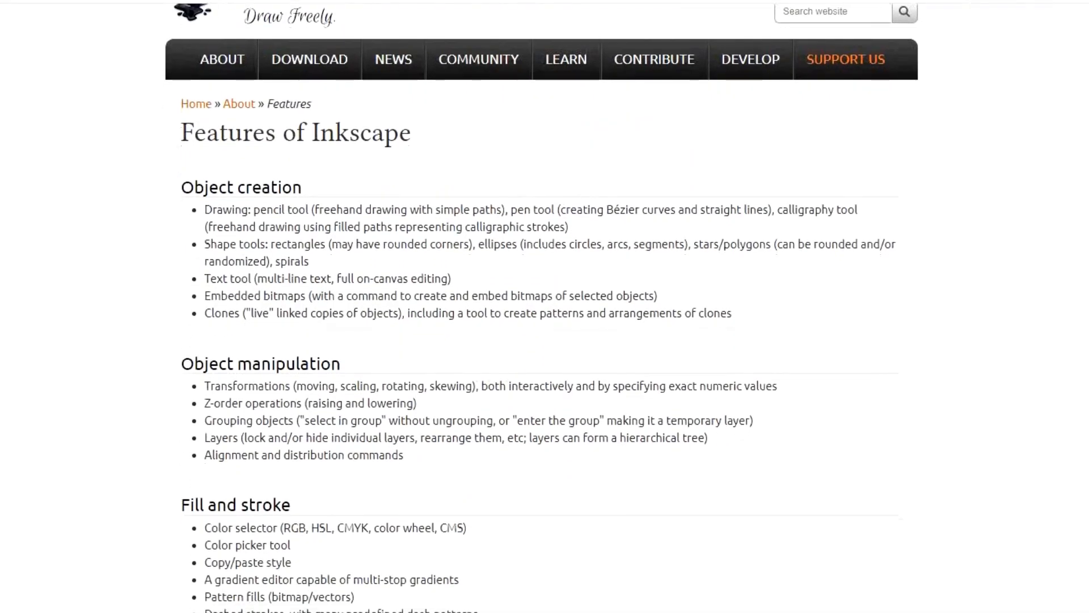
pyautogui.scroll(-3)
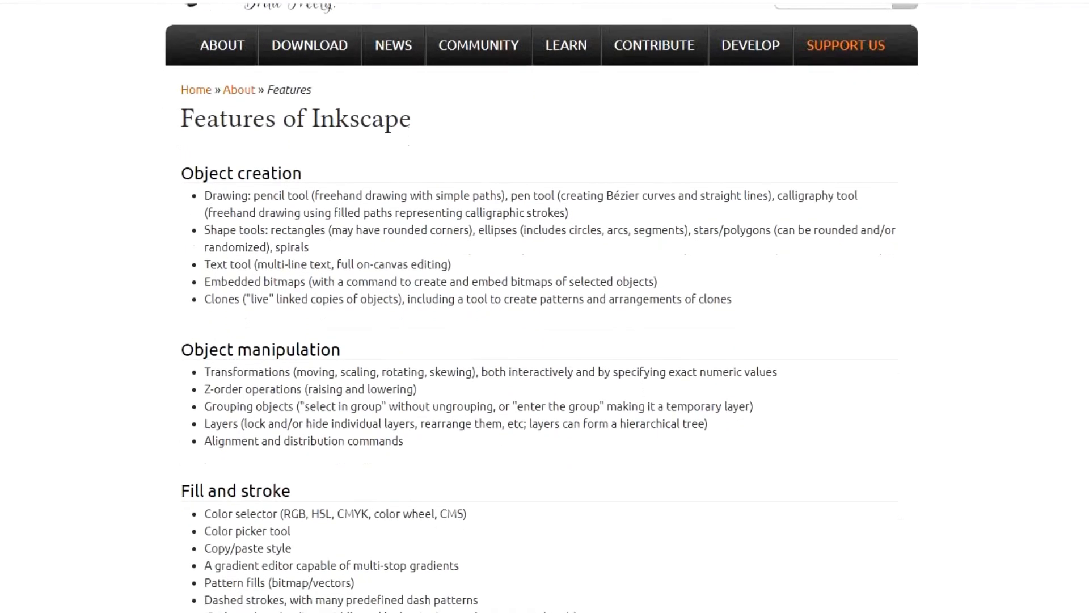
pyautogui.scroll(-3)
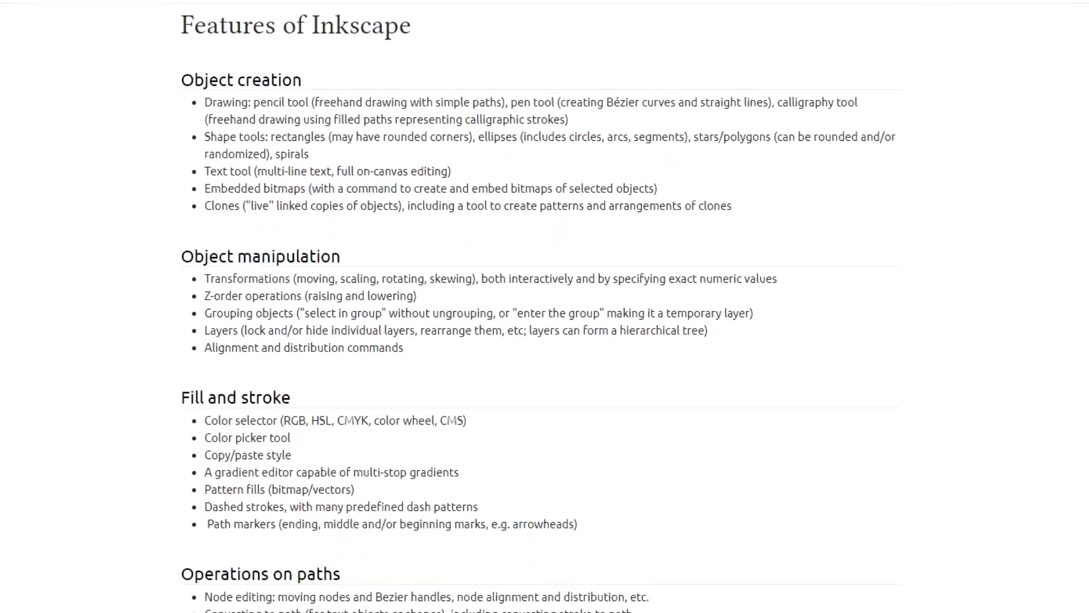
pyautogui.scroll(-3)
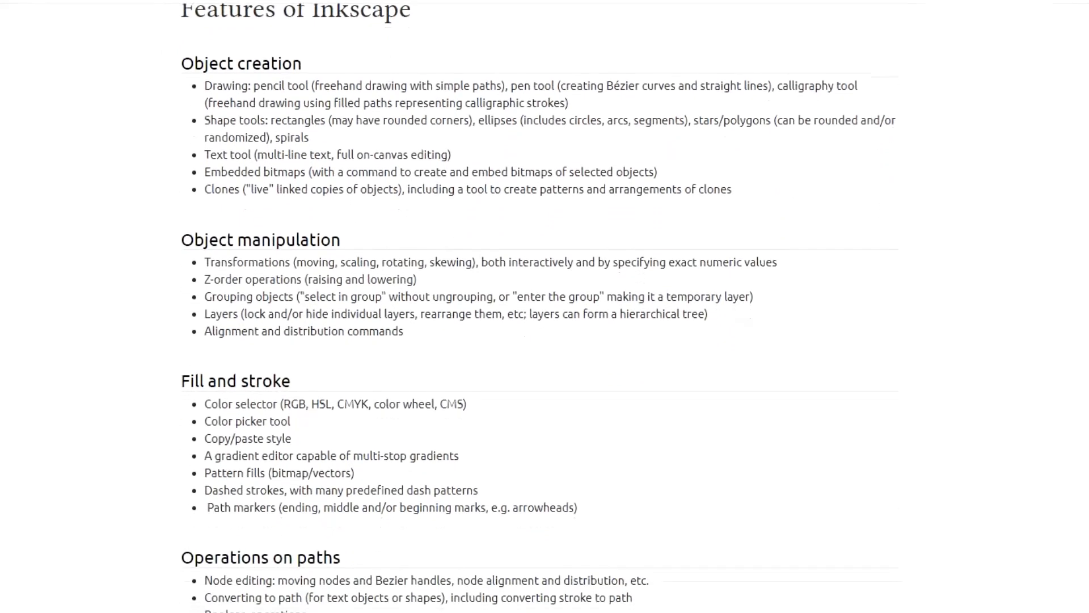
pyautogui.scroll(-3)
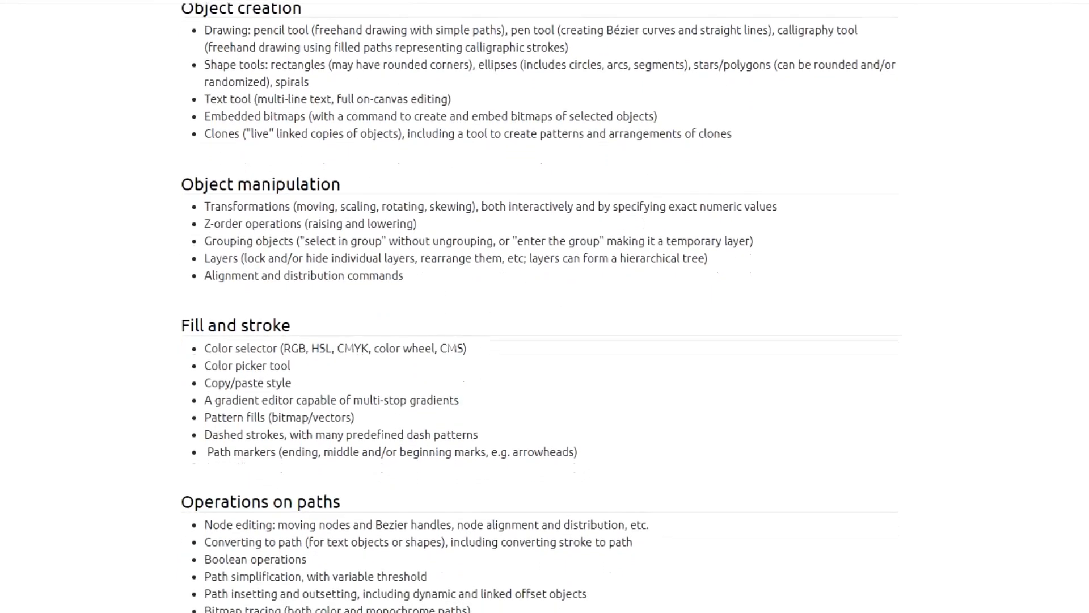
pyautogui.scroll(-3)
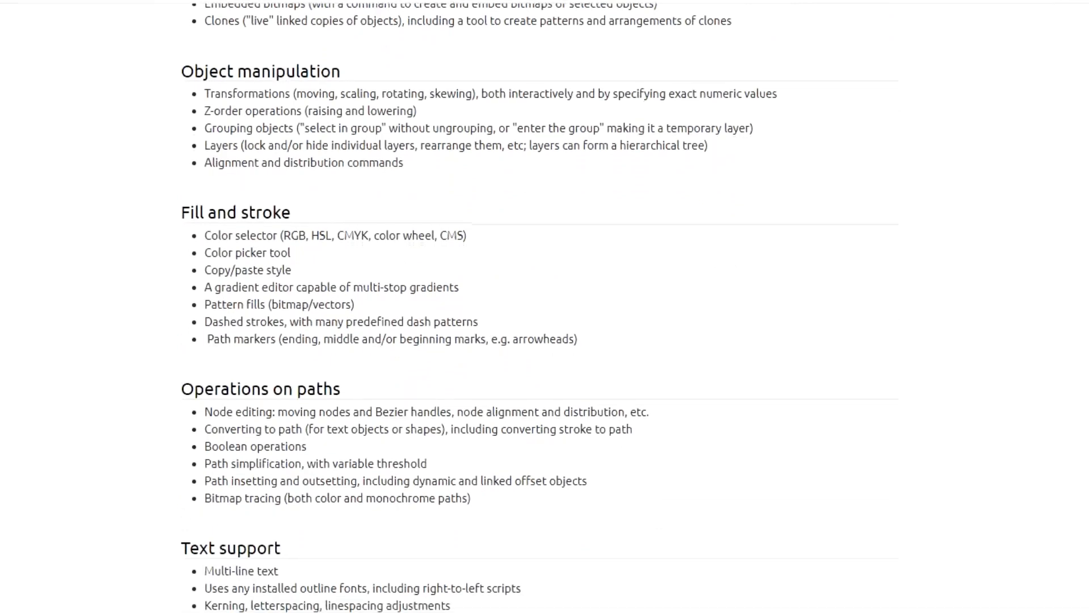
pyautogui.scroll(-3)
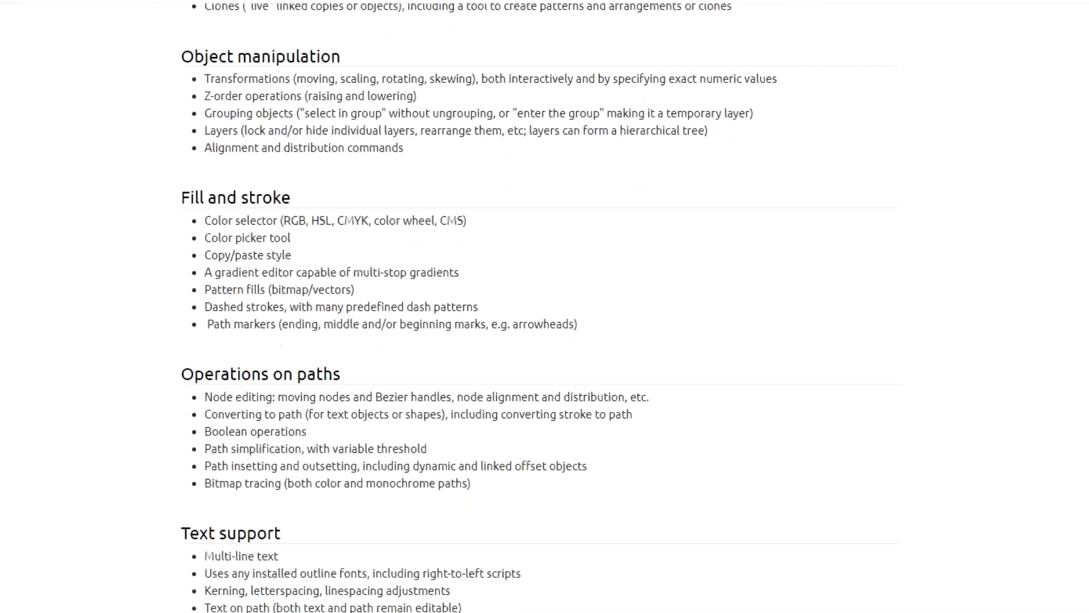
pyautogui.scroll(-3)
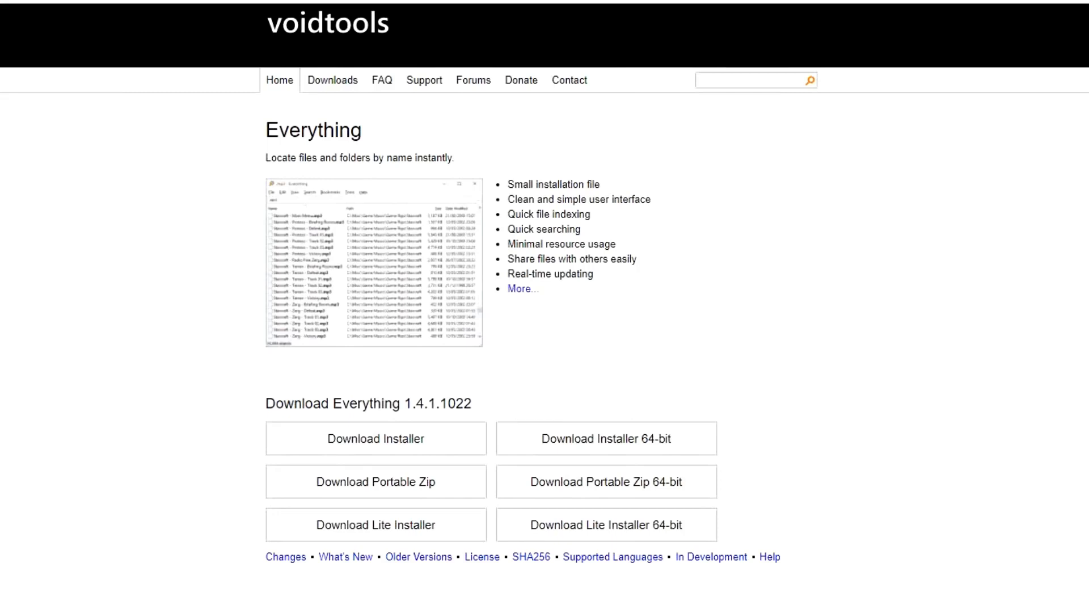
pyautogui.scroll(-3)
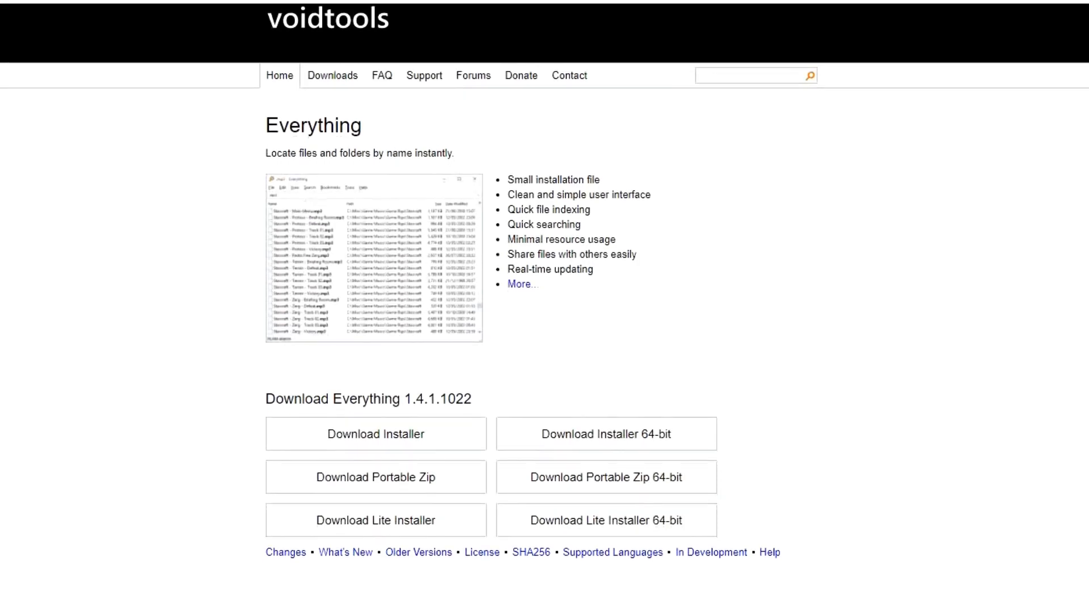
pyautogui.scroll(-3)
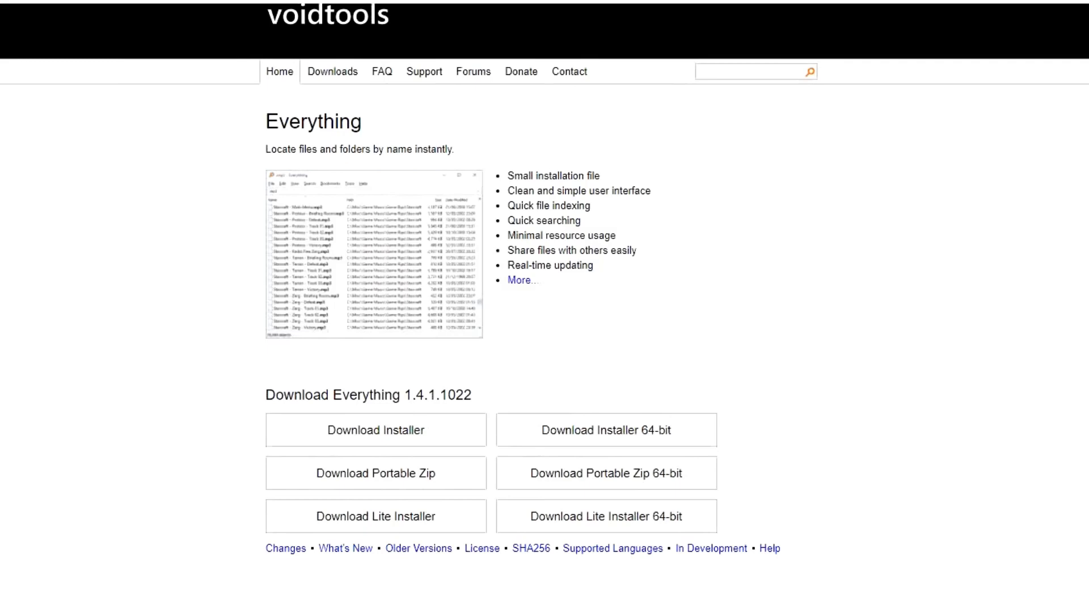
pyautogui.scroll(-3)
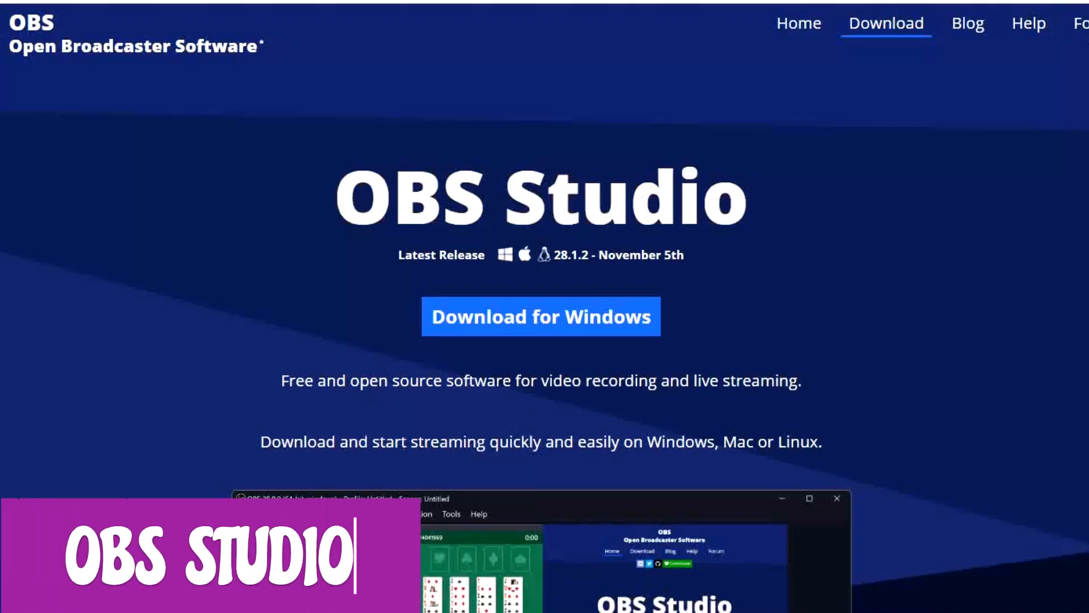
pyautogui.scroll(-3)
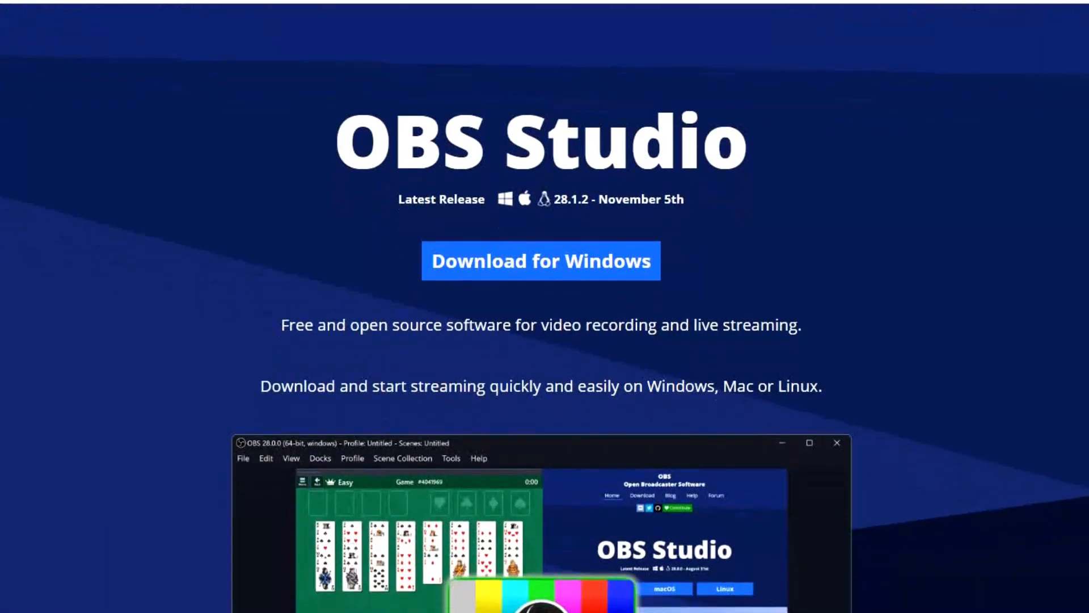
pyautogui.scroll(-3)
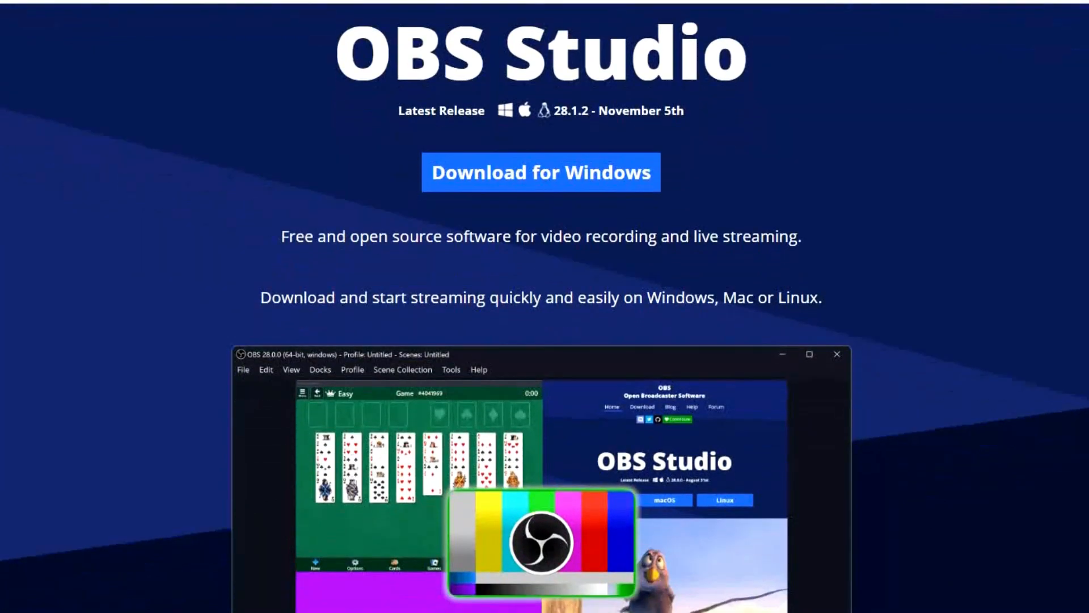
pyautogui.scroll(-3)
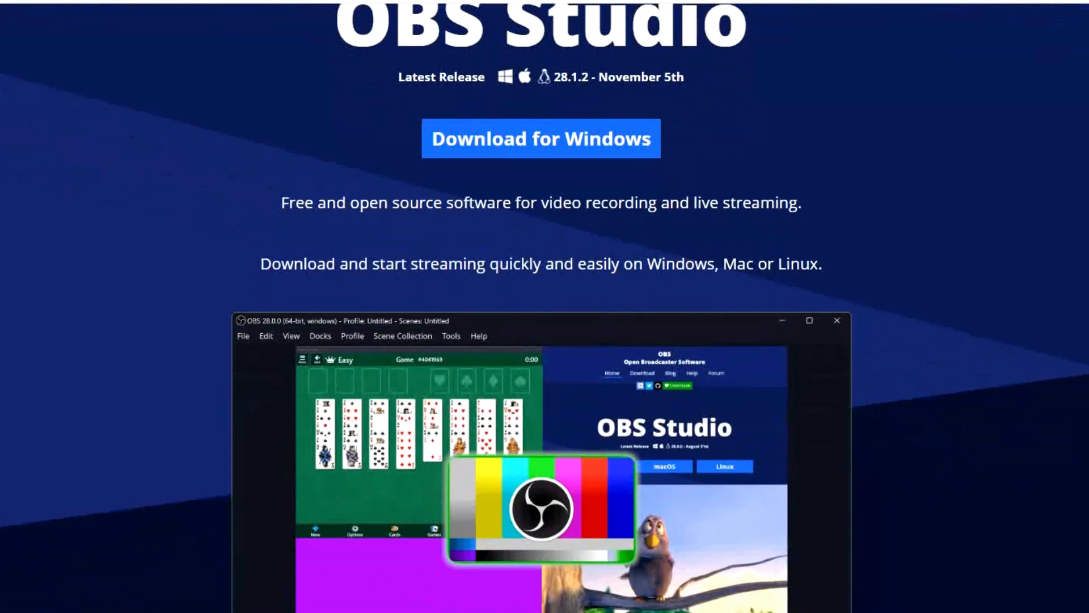
pyautogui.scroll(-3)
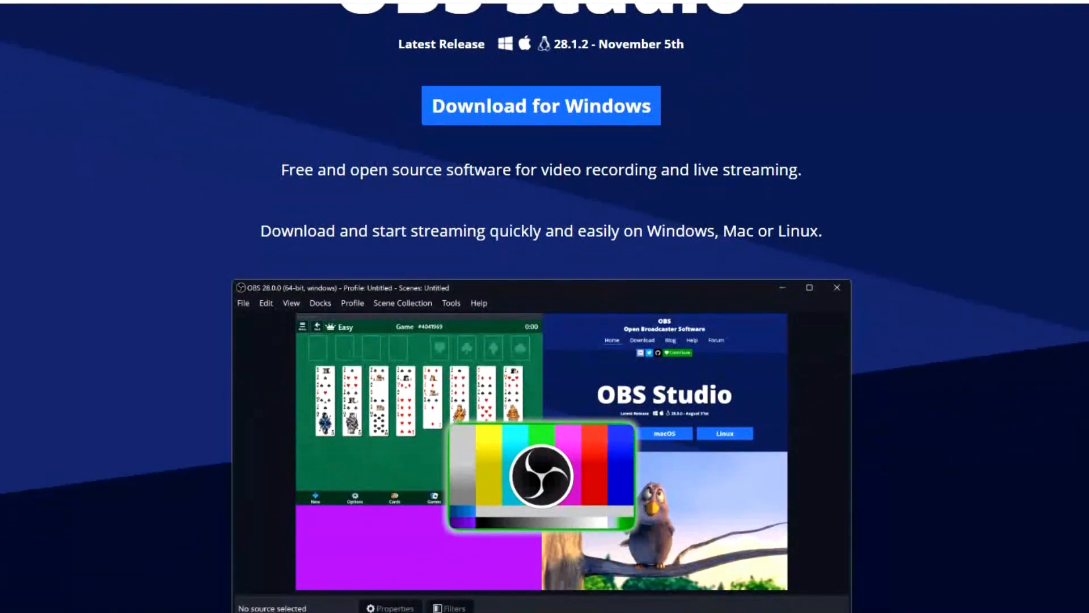
pyautogui.scroll(-3)
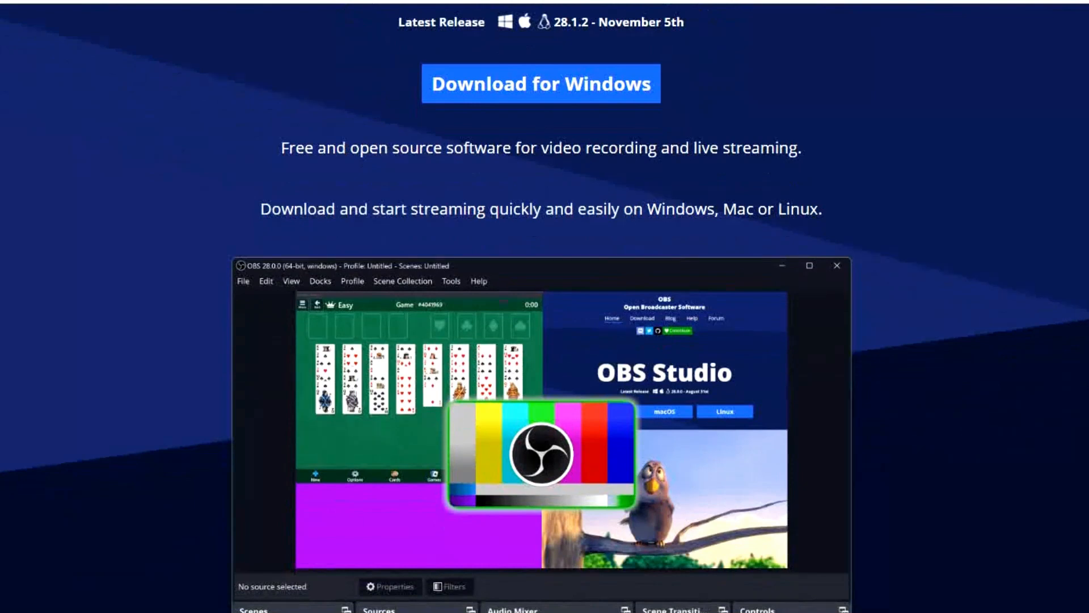
pyautogui.scroll(-3)
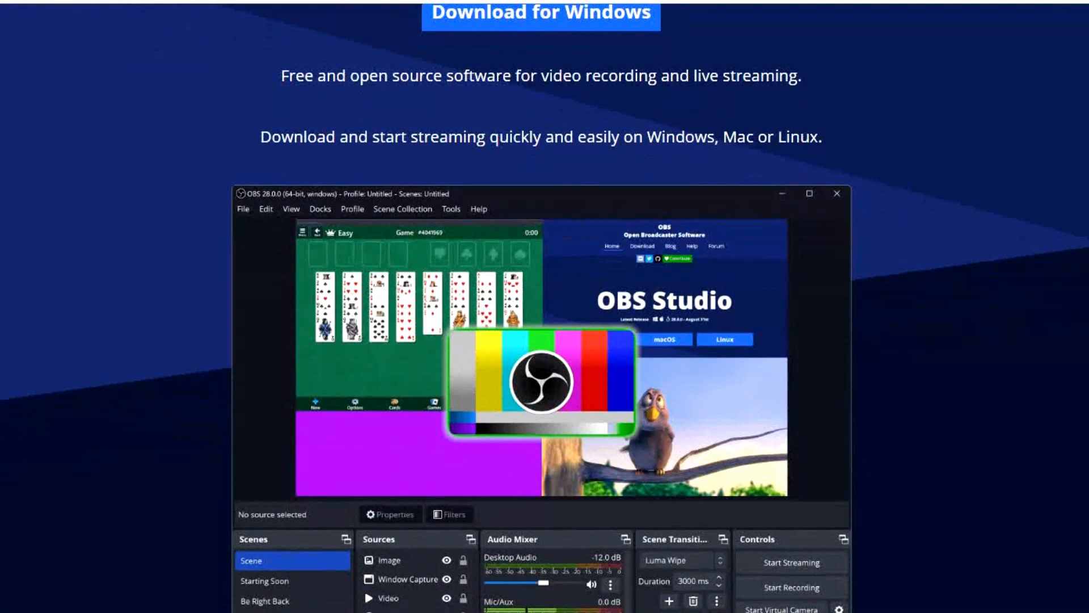
pyautogui.scroll(-3)
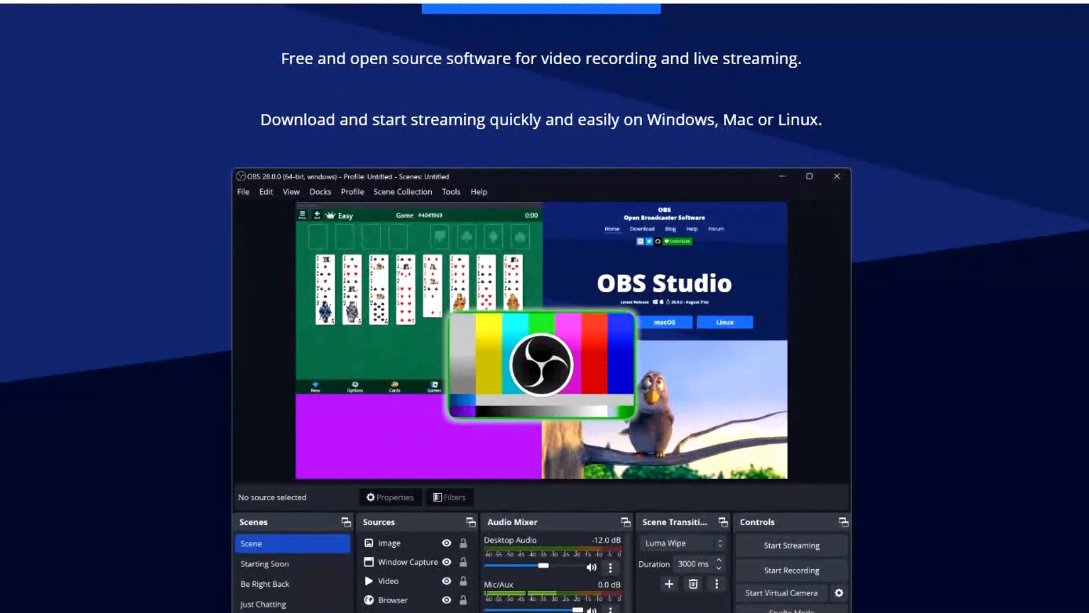
pyautogui.scroll(-3)
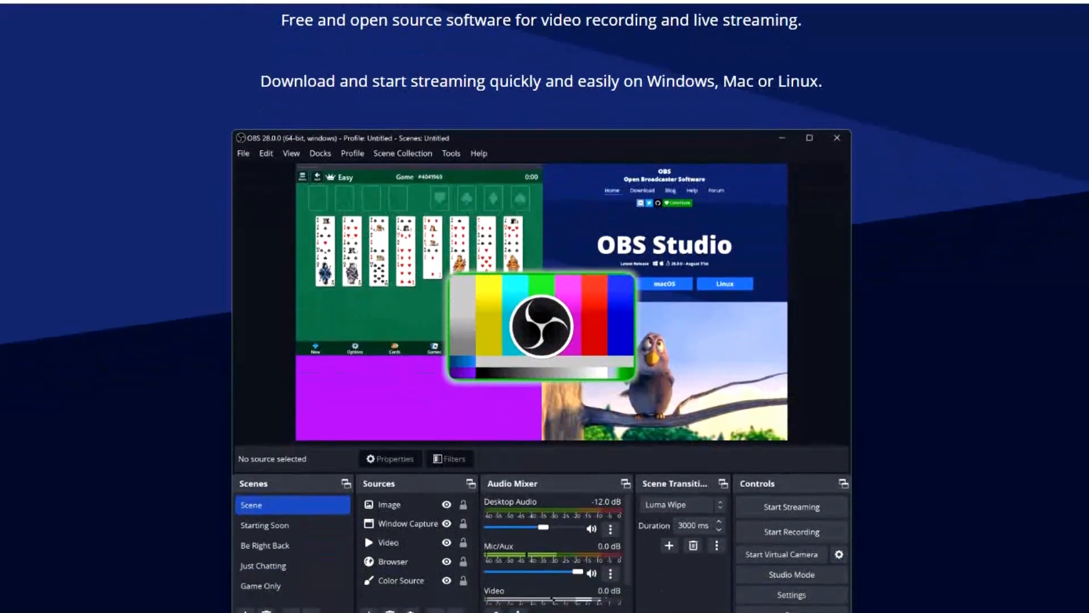
pyautogui.scroll(-3)
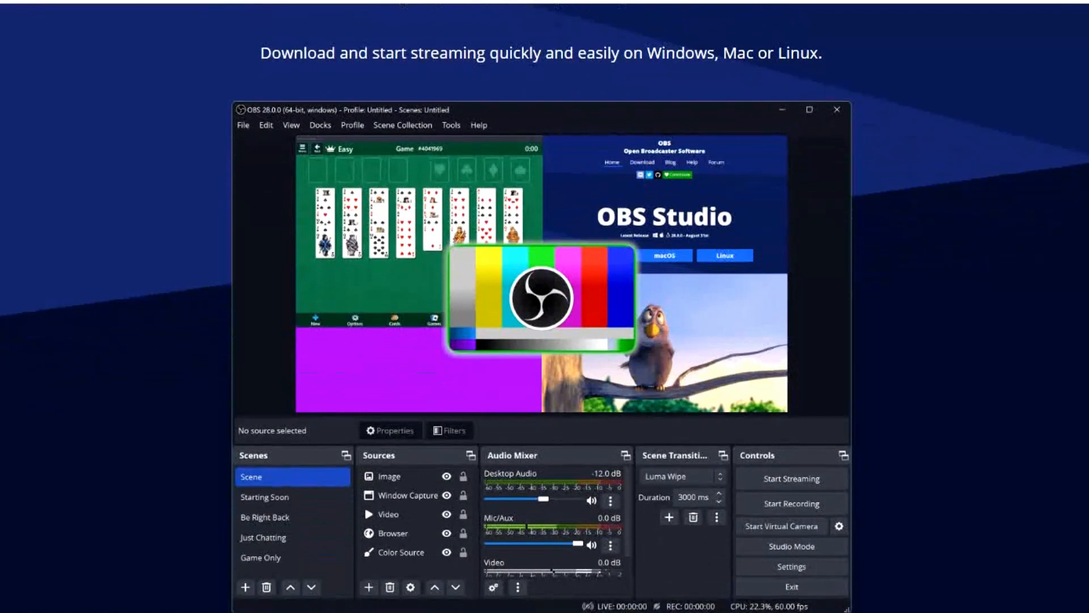
pyautogui.scroll(-3)
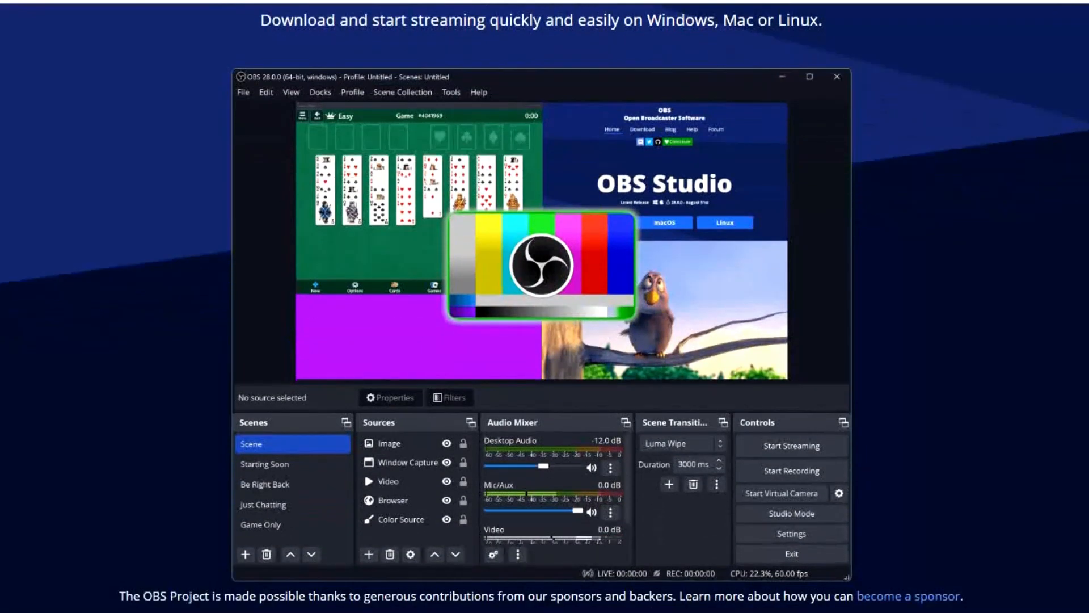
pyautogui.scroll(-3)
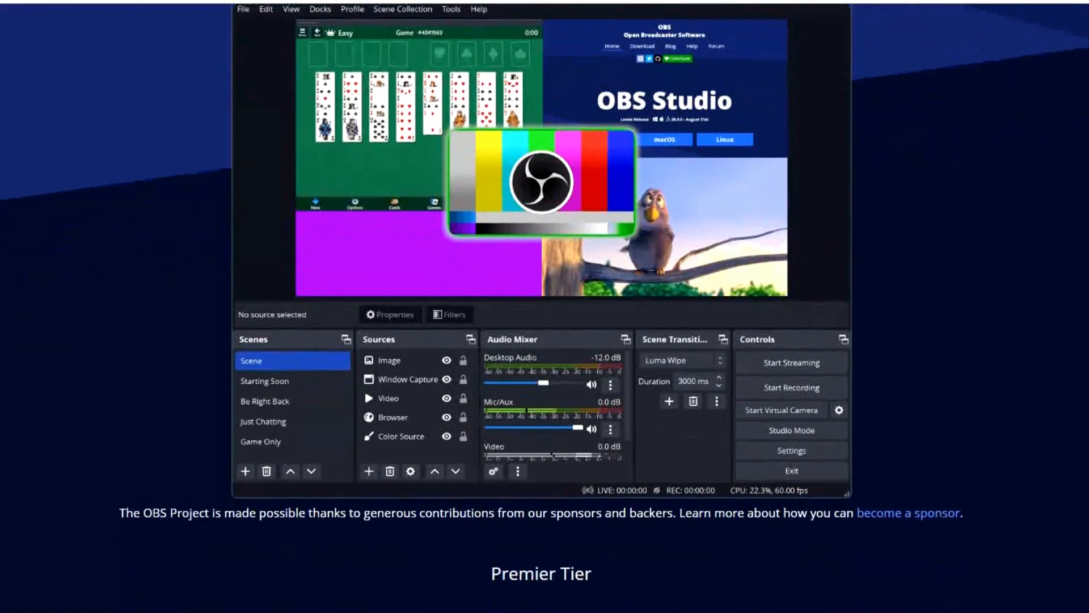
pyautogui.scroll(-3)
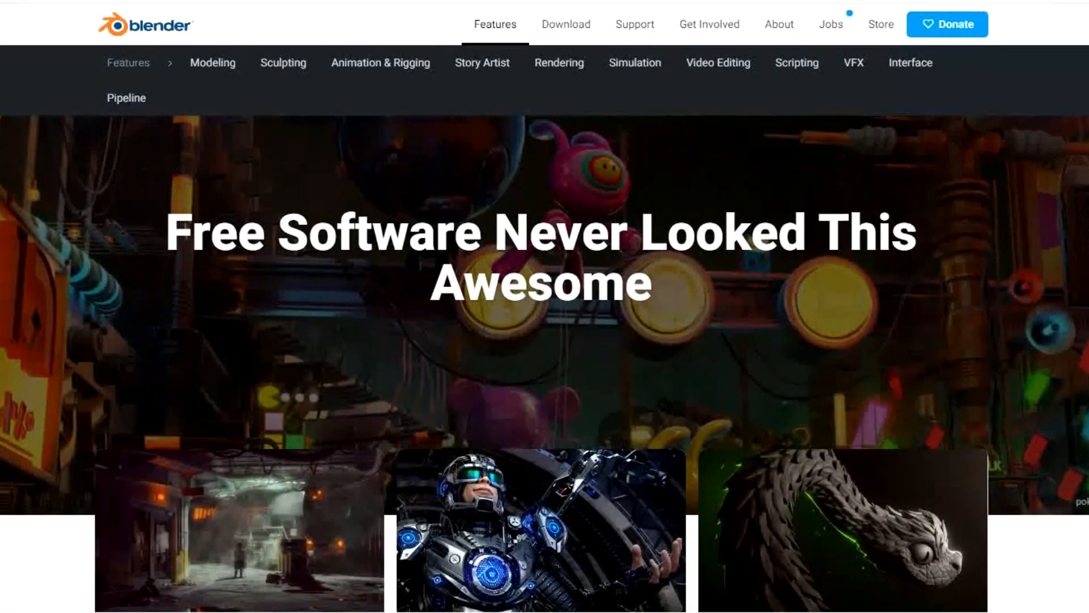
pyautogui.scroll(-3)
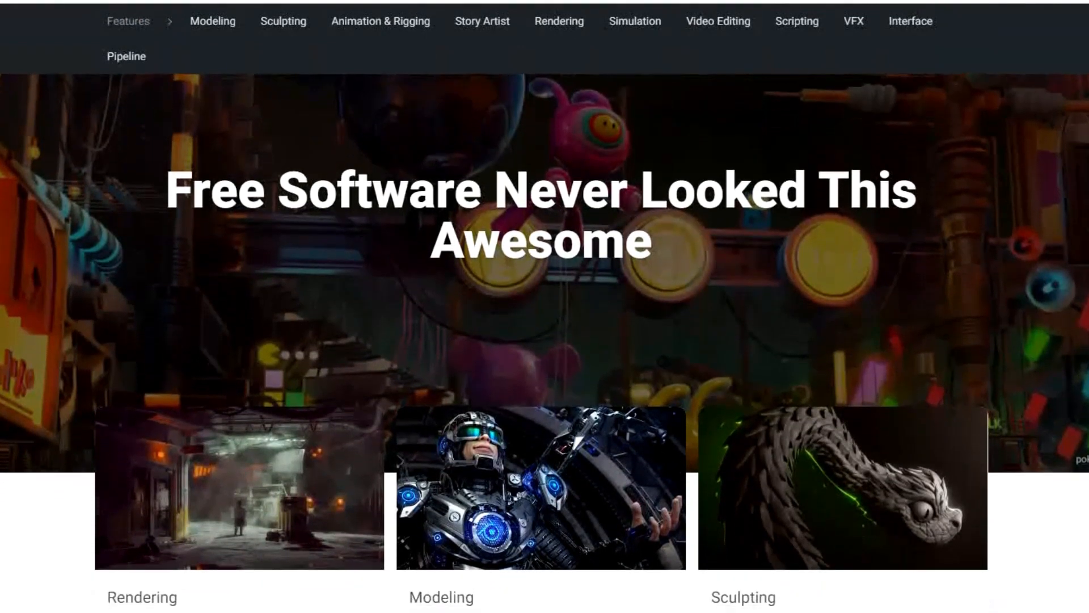
pyautogui.scroll(-3)
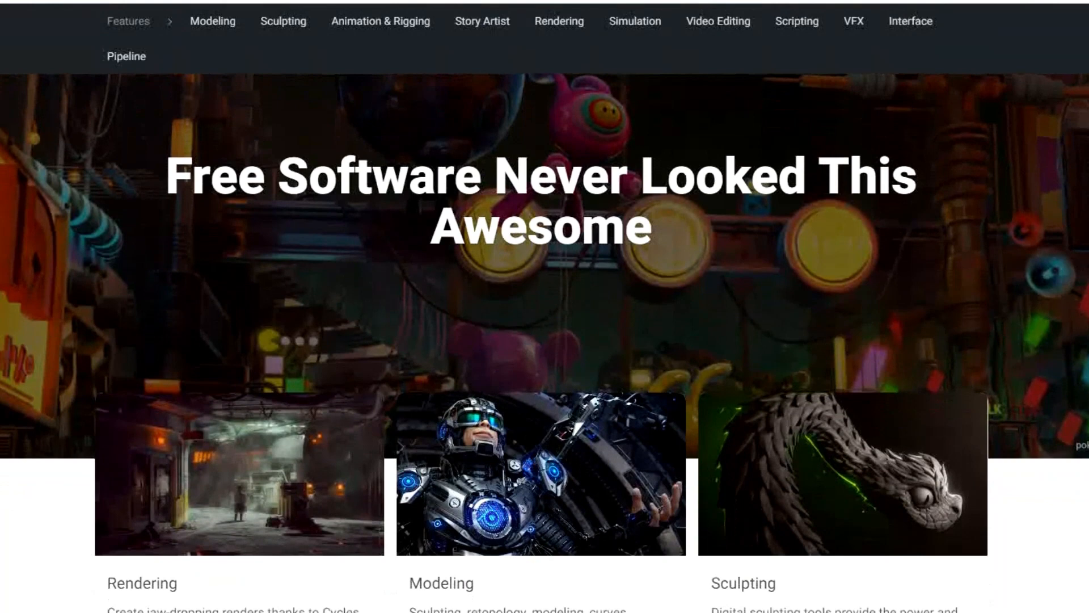
pyautogui.scroll(-3)
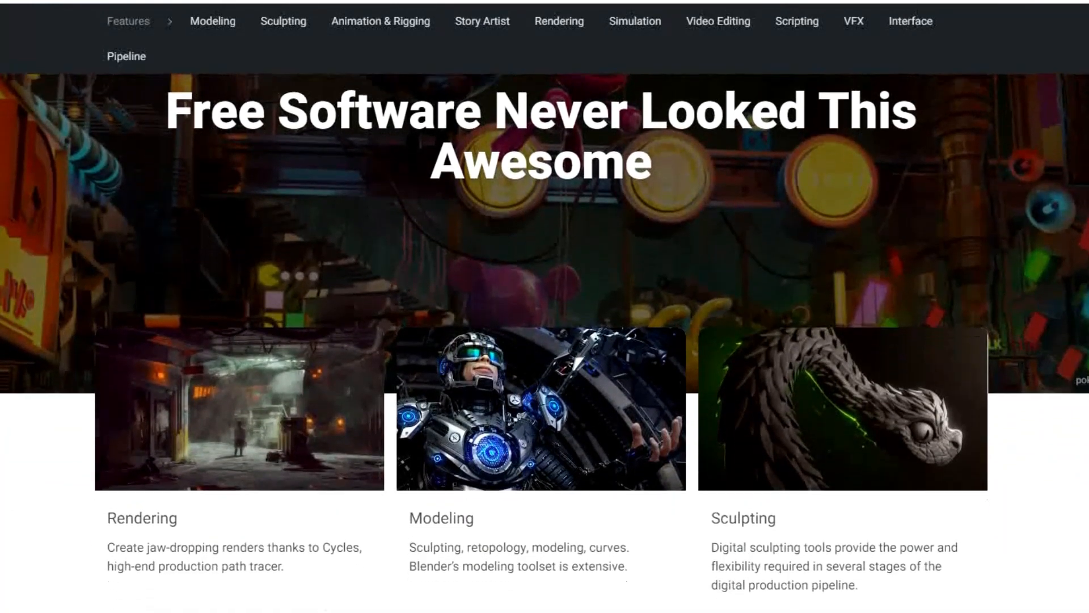
pyautogui.scroll(-3)
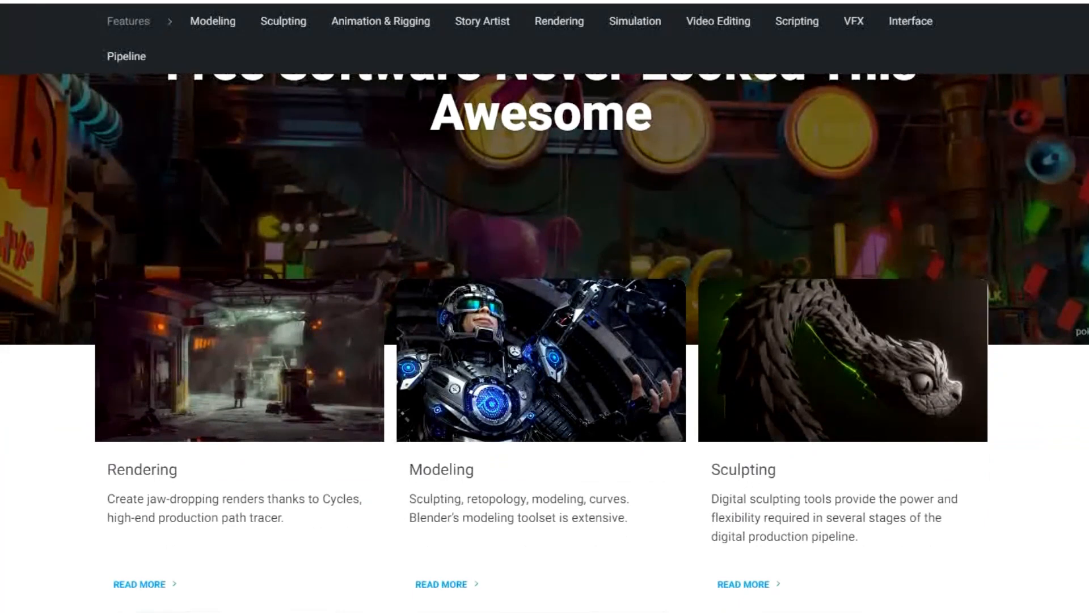
pyautogui.scroll(-3)
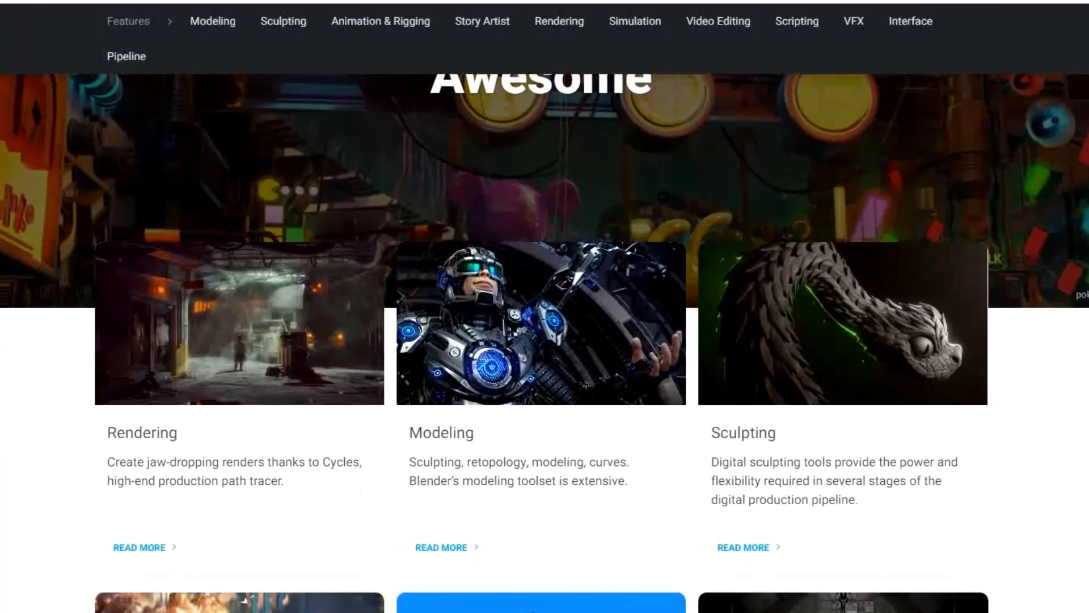
pyautogui.scroll(-3)
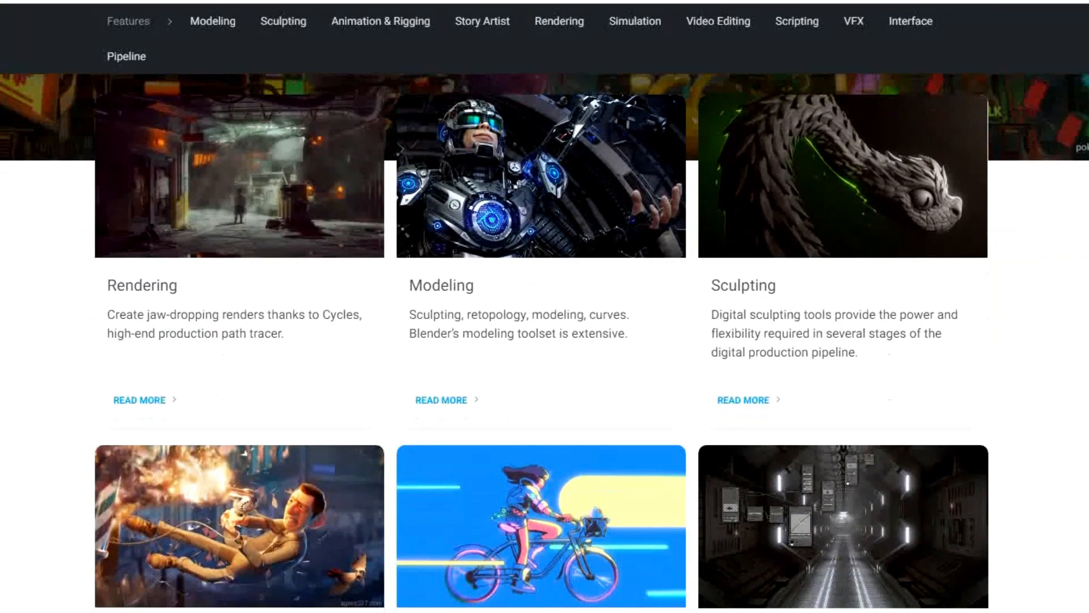
pyautogui.scroll(-3)
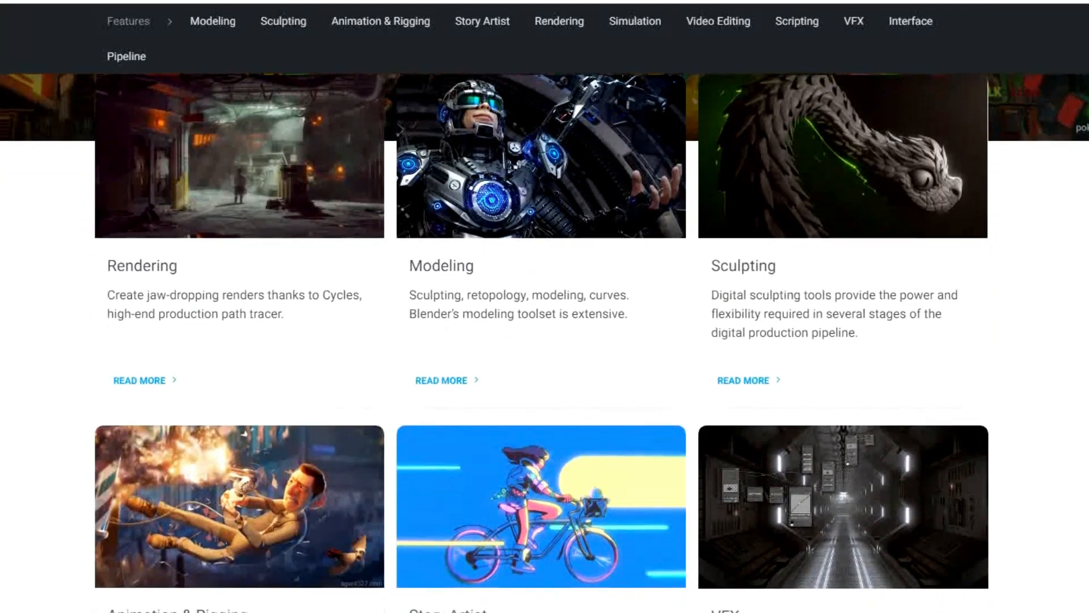